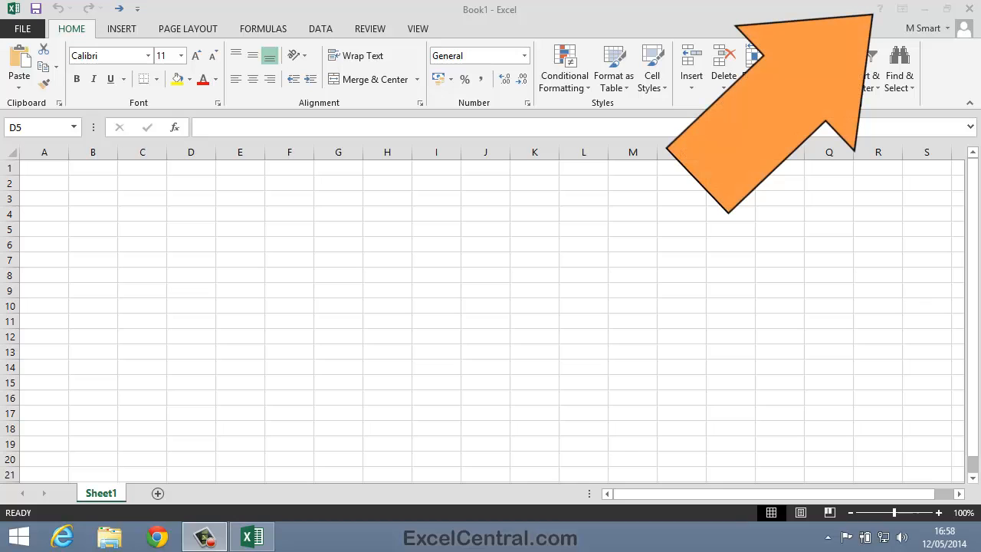
mouse_move(880, 8)
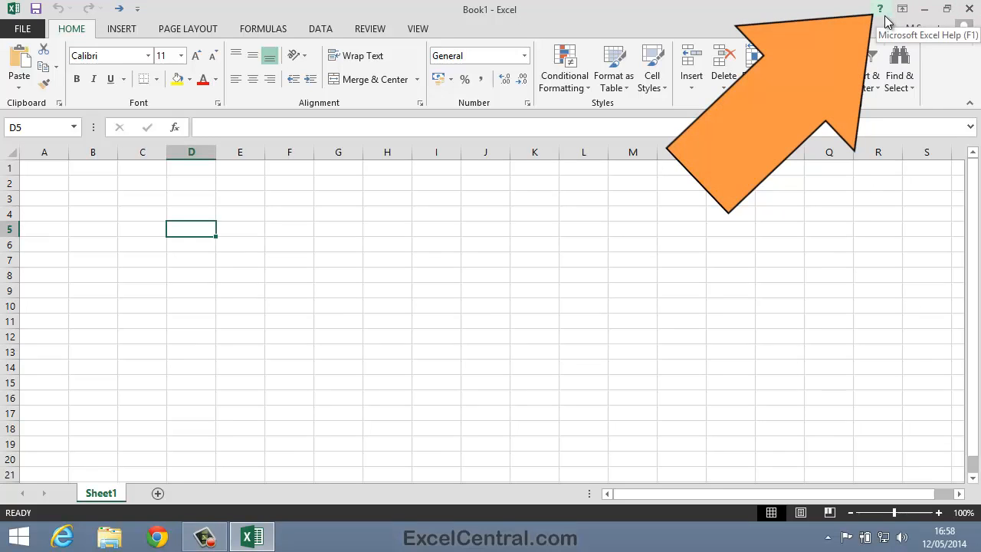
Step: Open Excel Help and move its window left over the worksheet
click(879, 9)
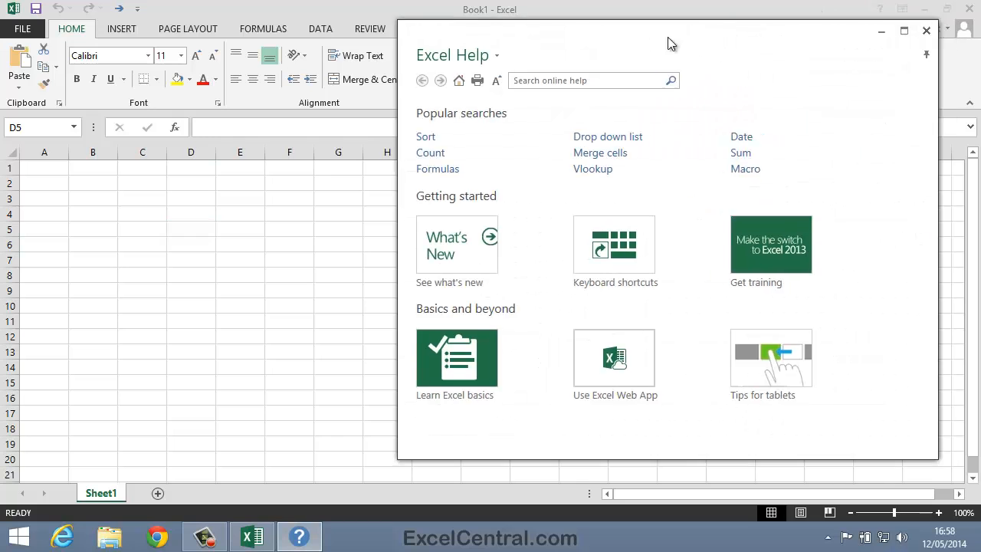
drag(671, 43, 521, 43)
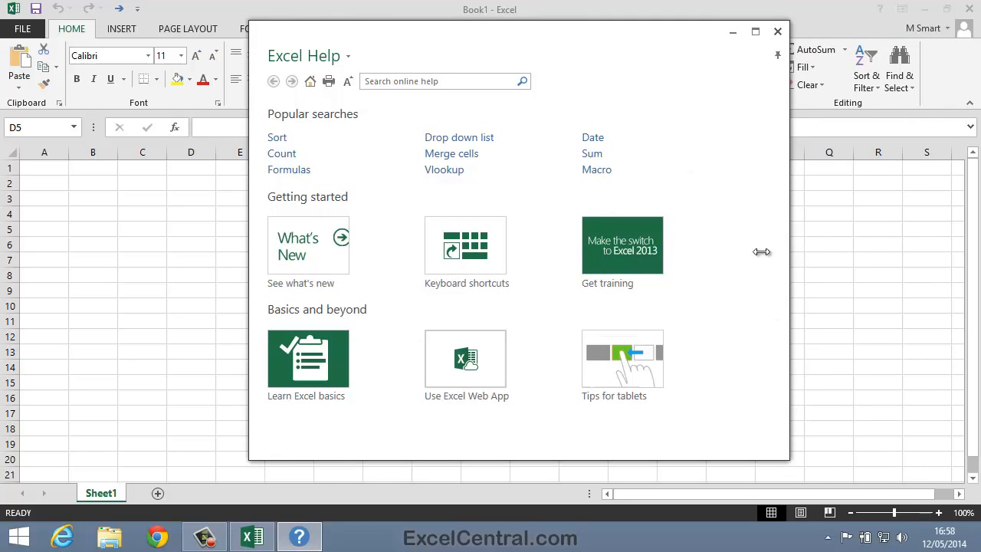
mouse_move(843, 317)
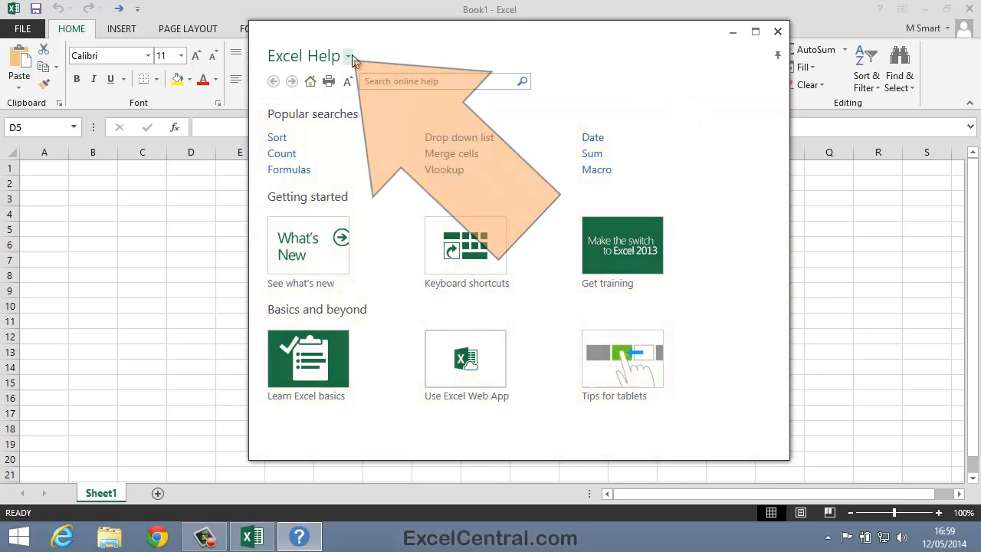
Step: Switch Excel Help to 'Excel Help from your computer', then reopen the help-source list
click(349, 56)
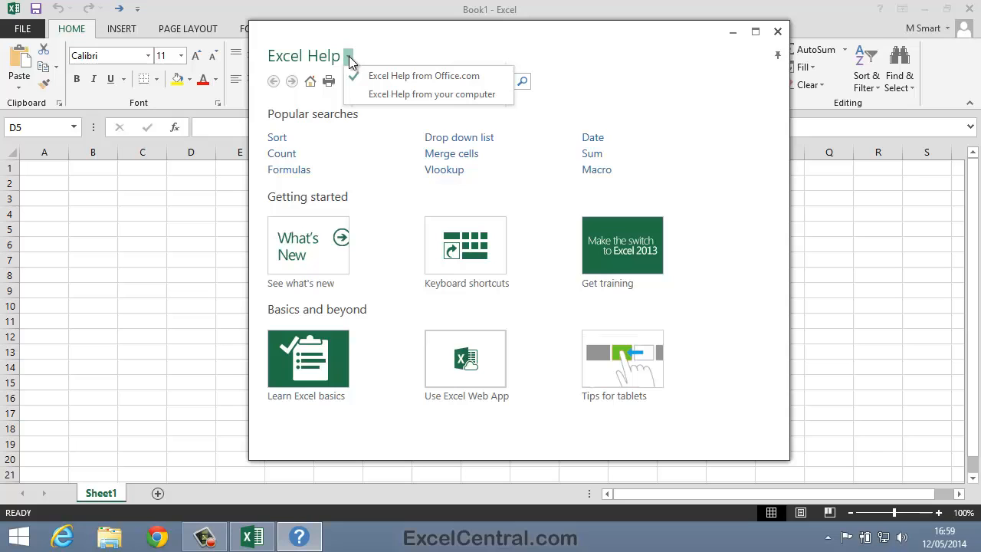
mouse_move(418, 94)
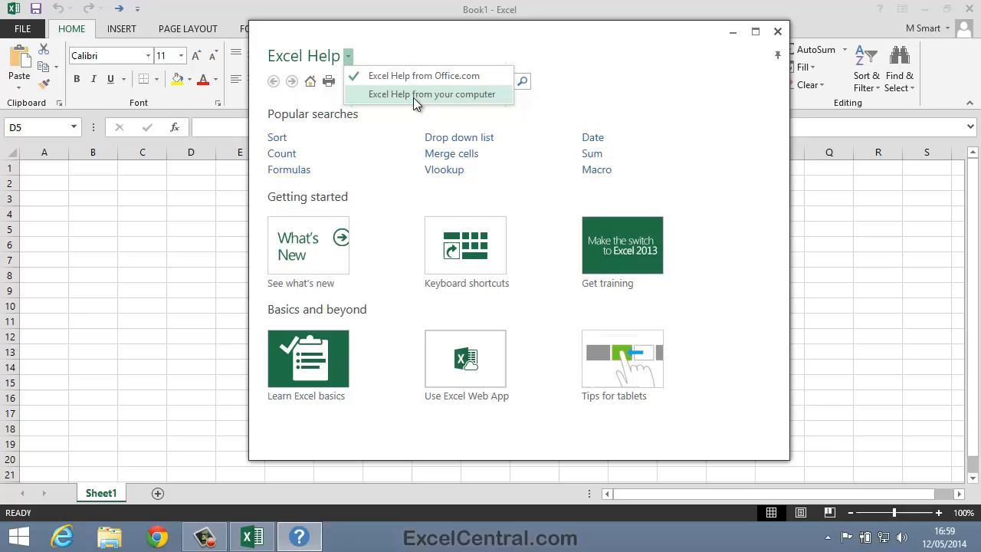
click(432, 93)
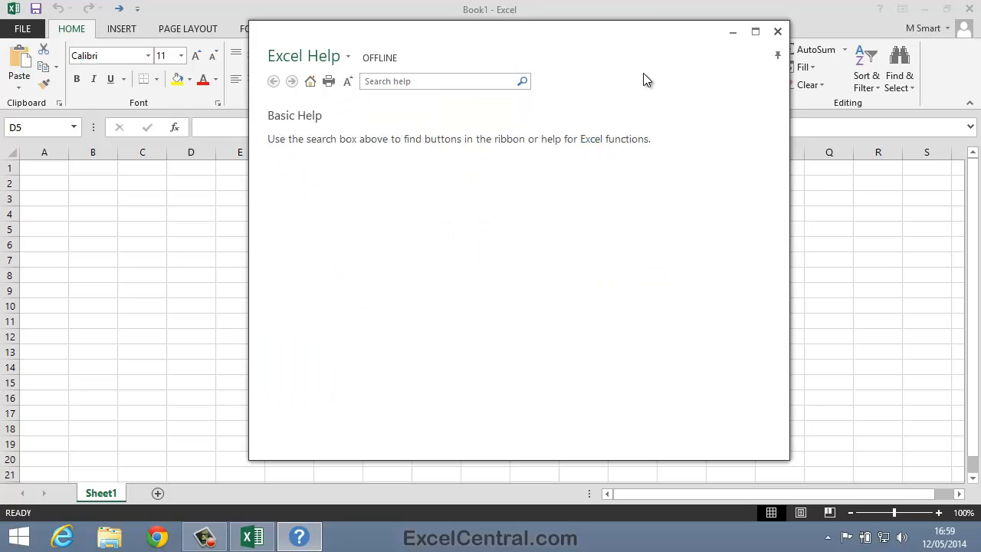
mouse_move(734, 245)
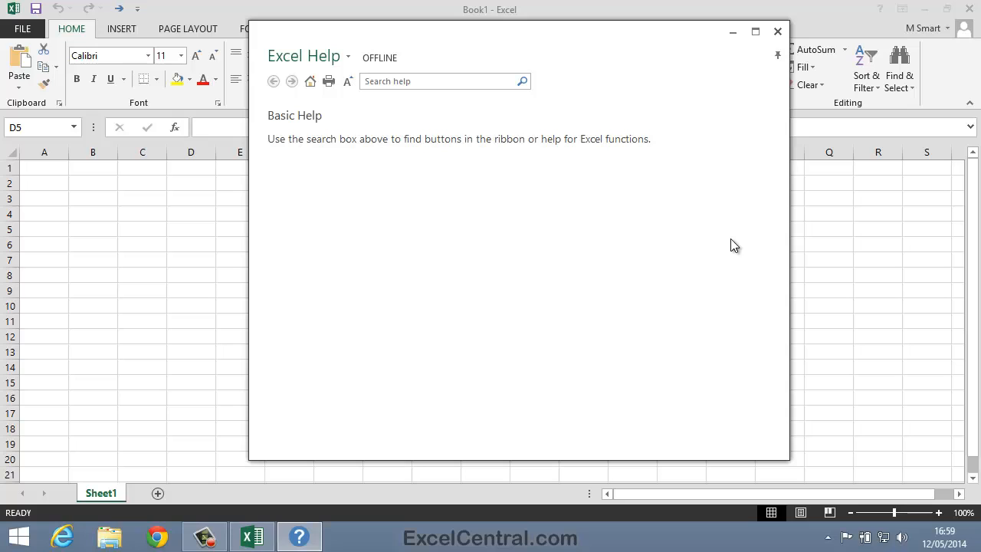
mouse_move(627, 100)
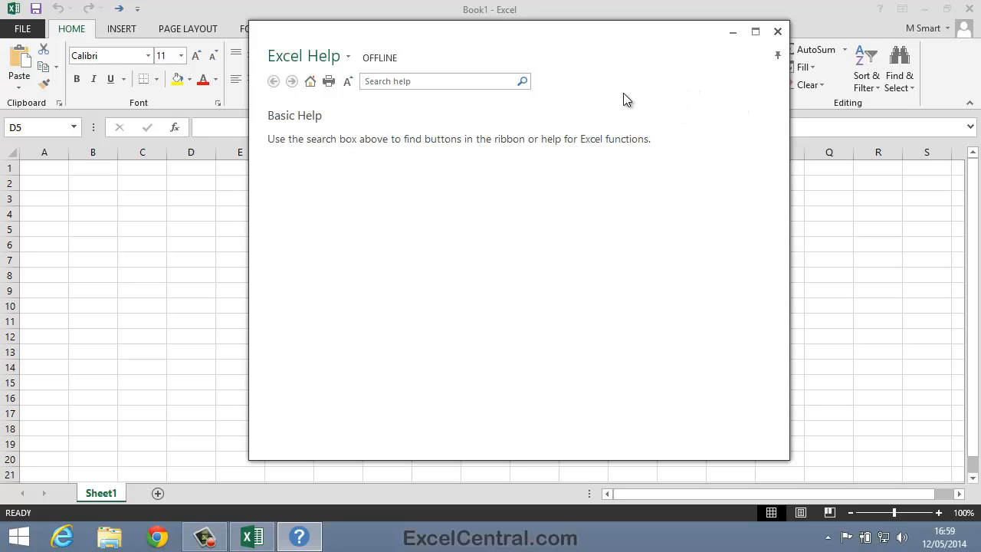
click(348, 56)
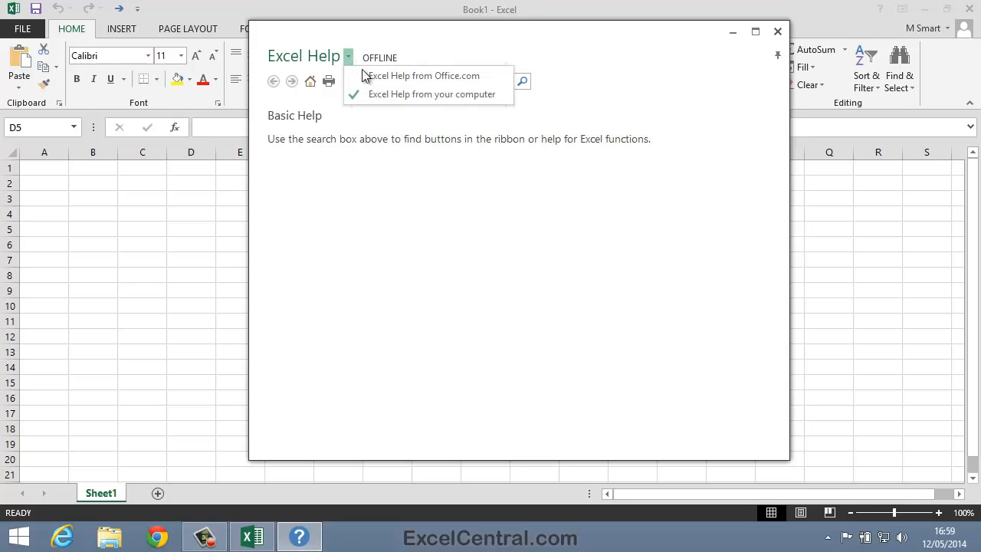
mouse_move(410, 75)
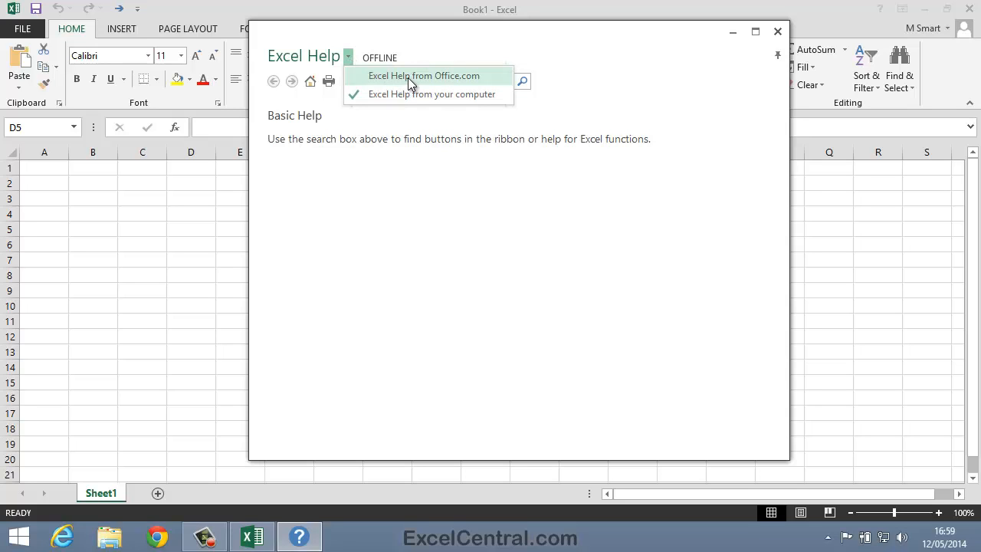
Step: Switch to 'Excel Help from Office.com' and search online help for 'save'
click(424, 75)
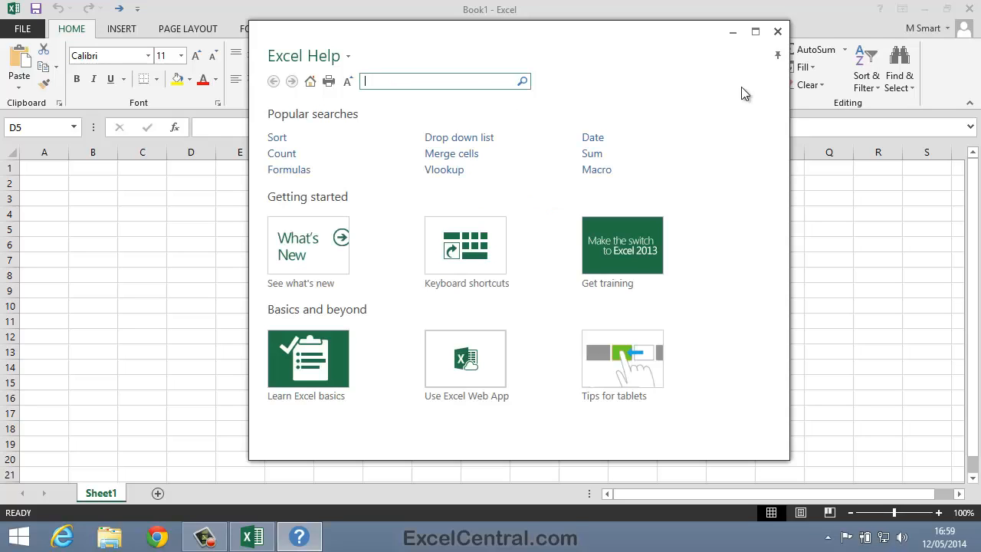
text(save)
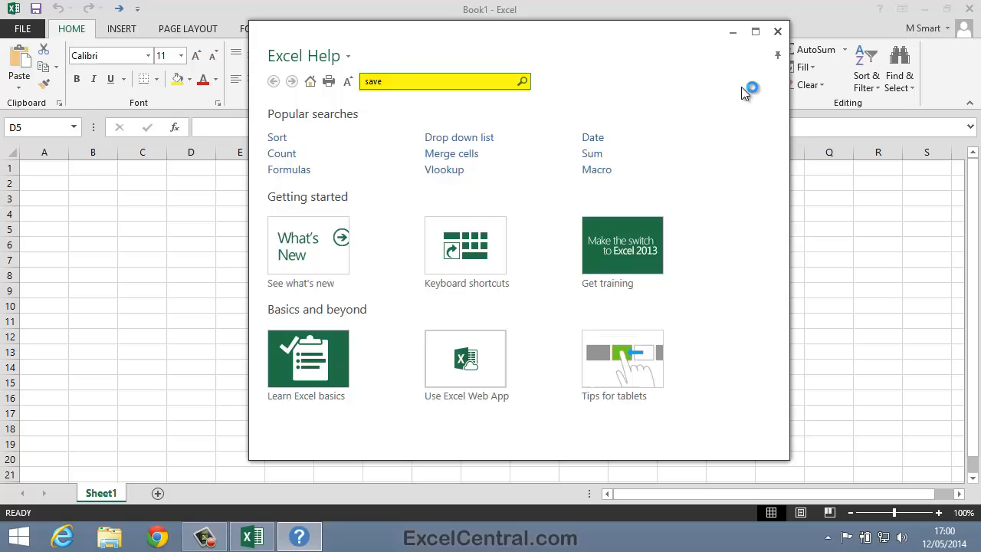
click(522, 82)
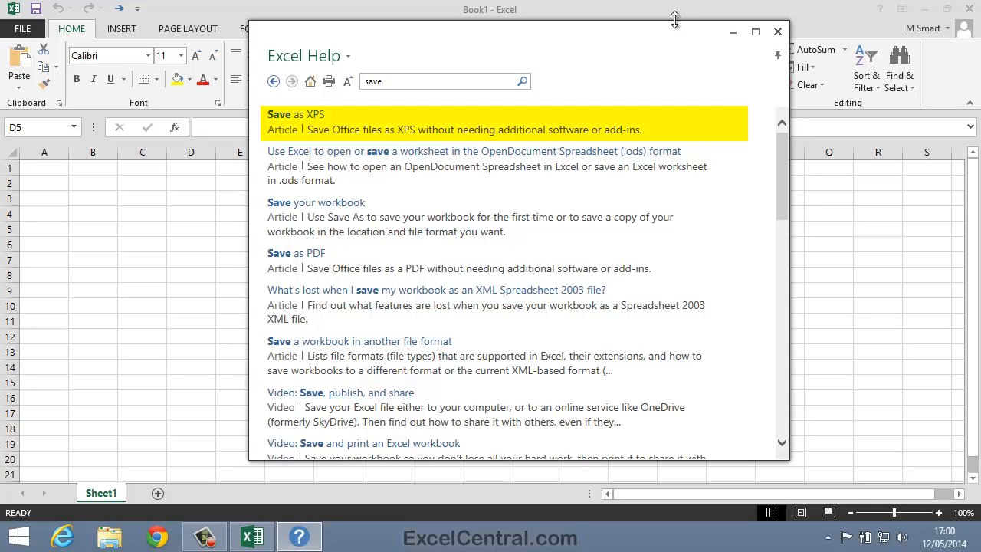
mouse_move(295, 115)
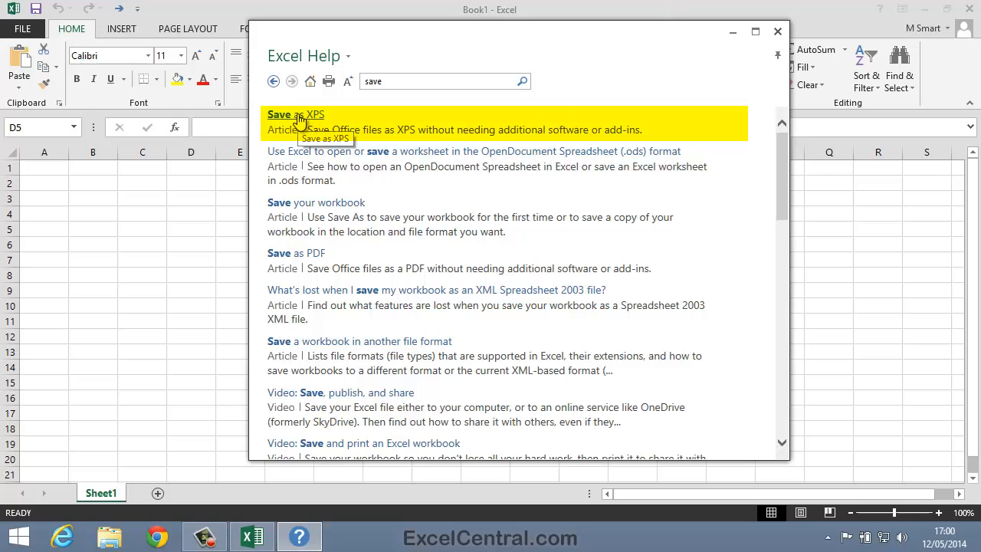
mouse_move(479, 159)
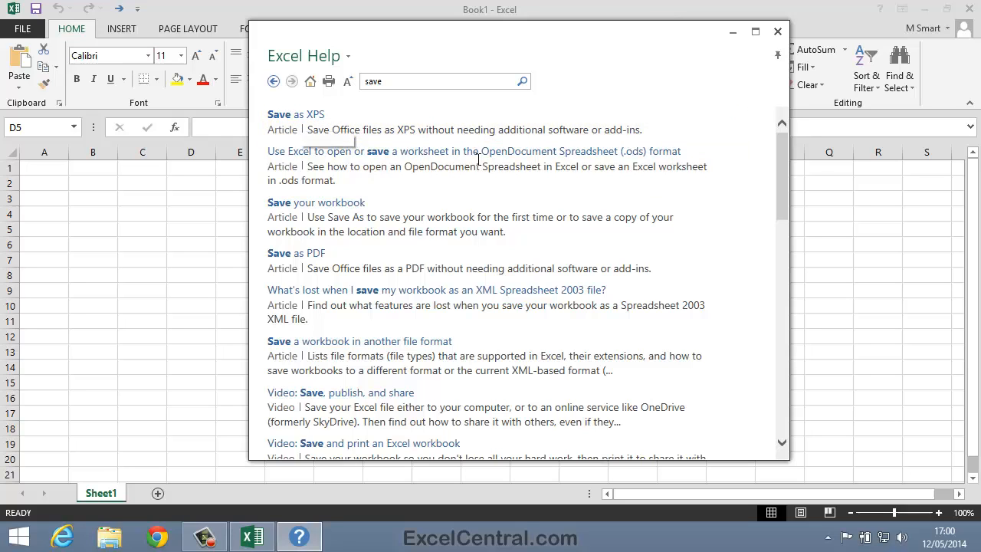
mouse_move(468, 157)
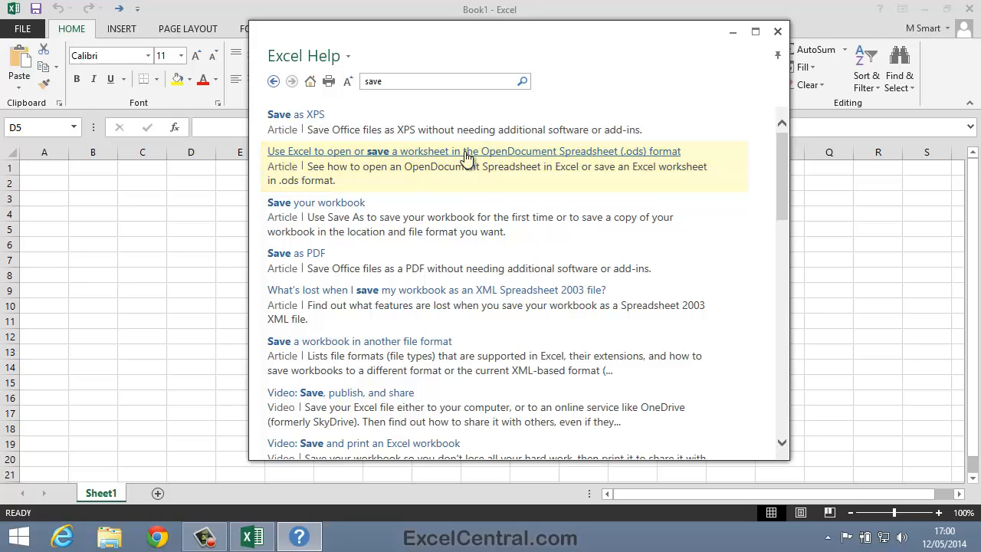
mouse_move(376, 222)
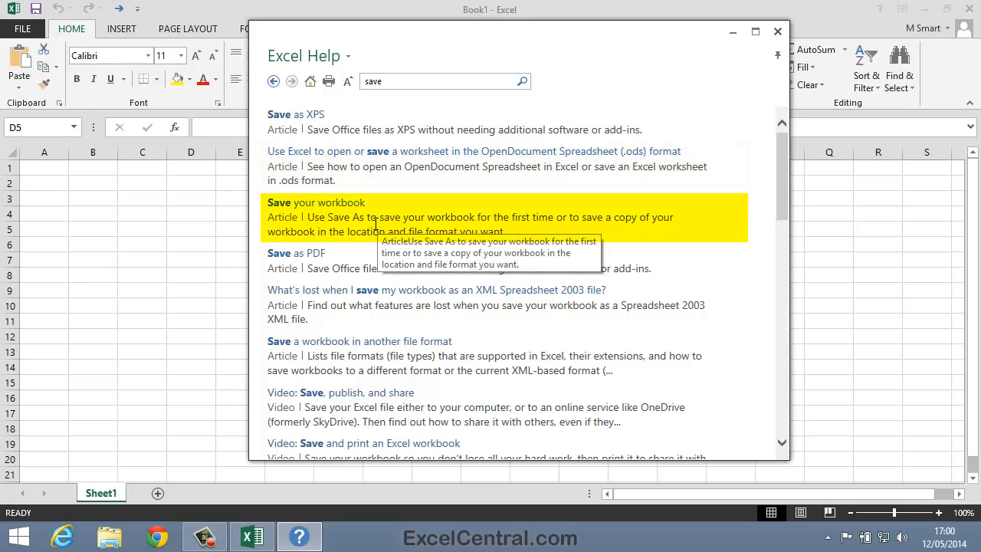
mouse_move(366, 232)
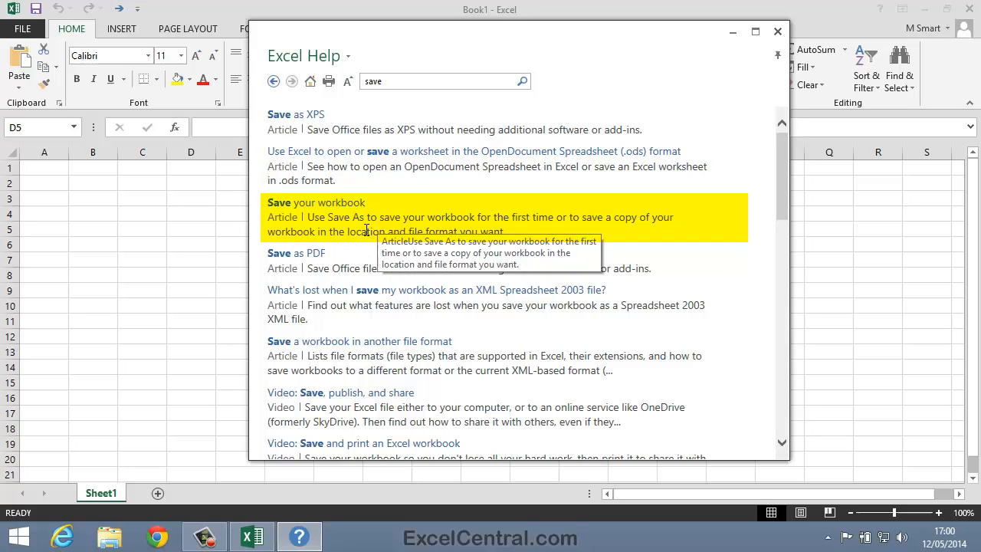
mouse_move(306, 202)
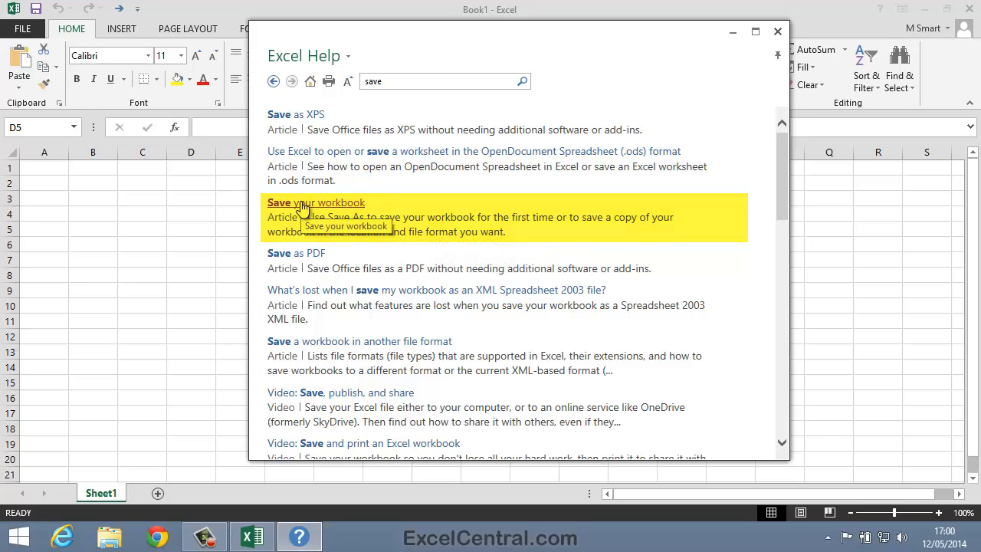
Step: Open the 'Save your workbook' article and scroll through its Save As instructions
click(315, 202)
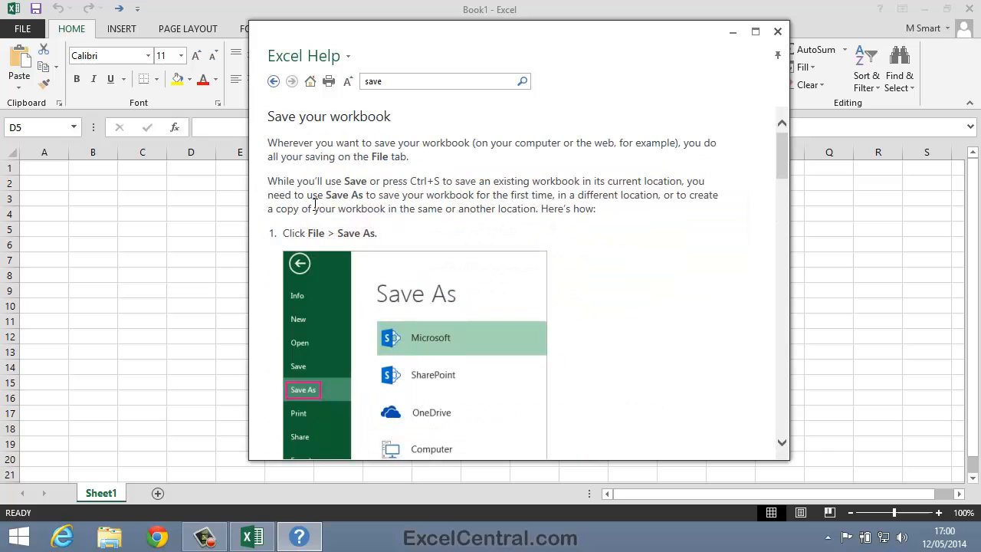
scroll(down, 3)
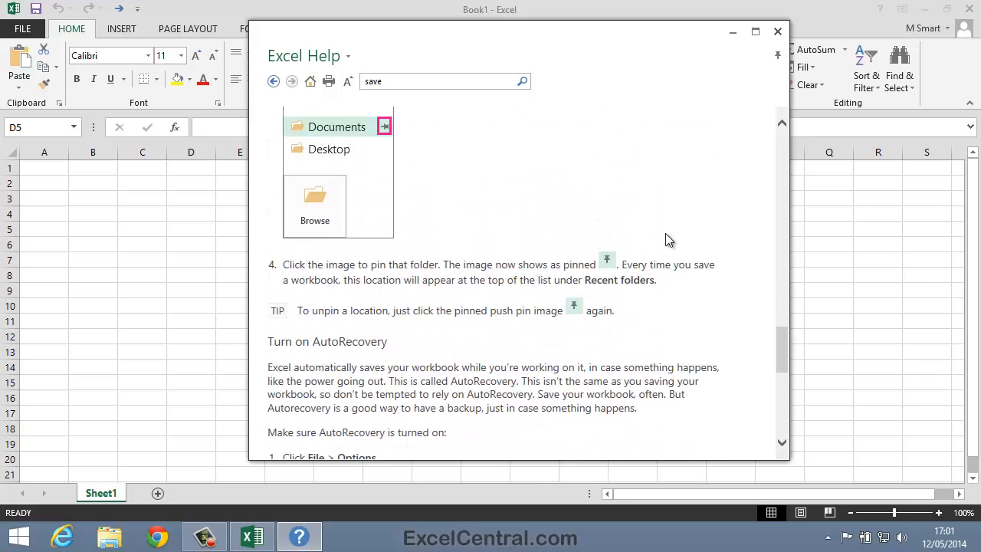
scroll(up, 3)
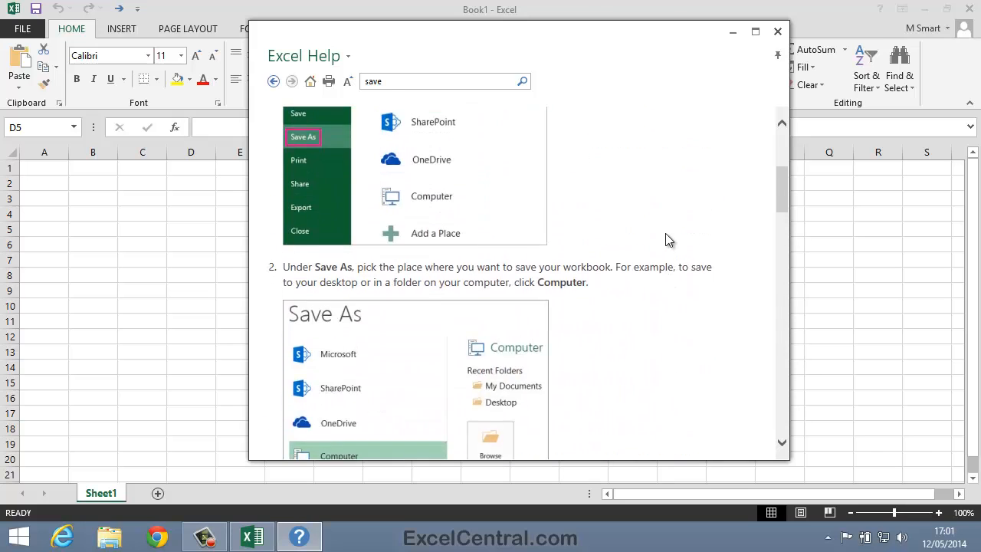
scroll(up, 3)
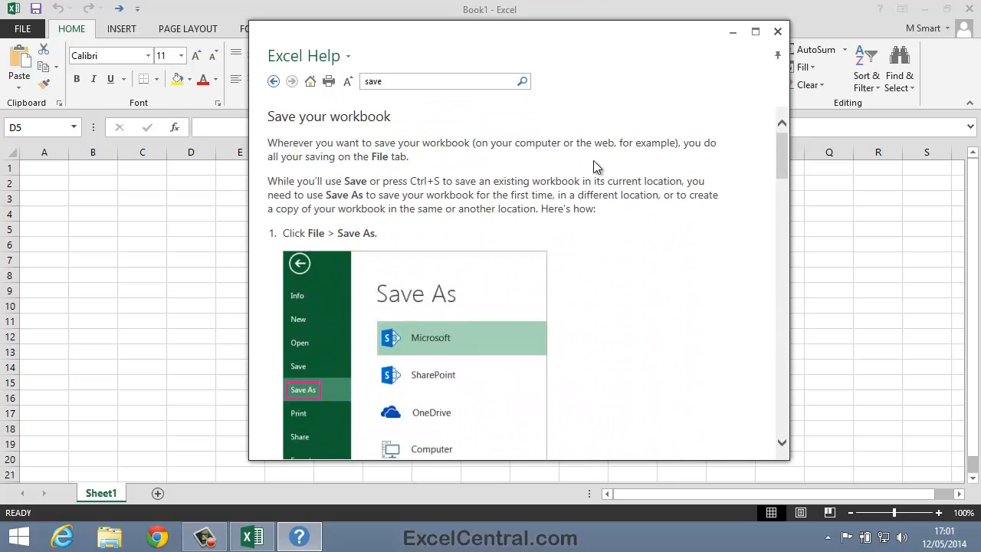
mouse_move(551, 205)
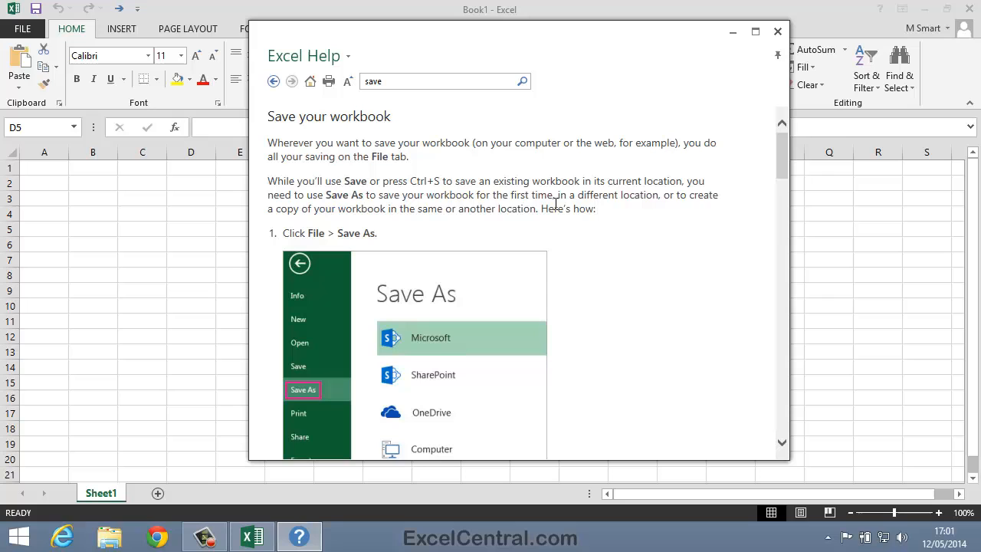
mouse_move(657, 49)
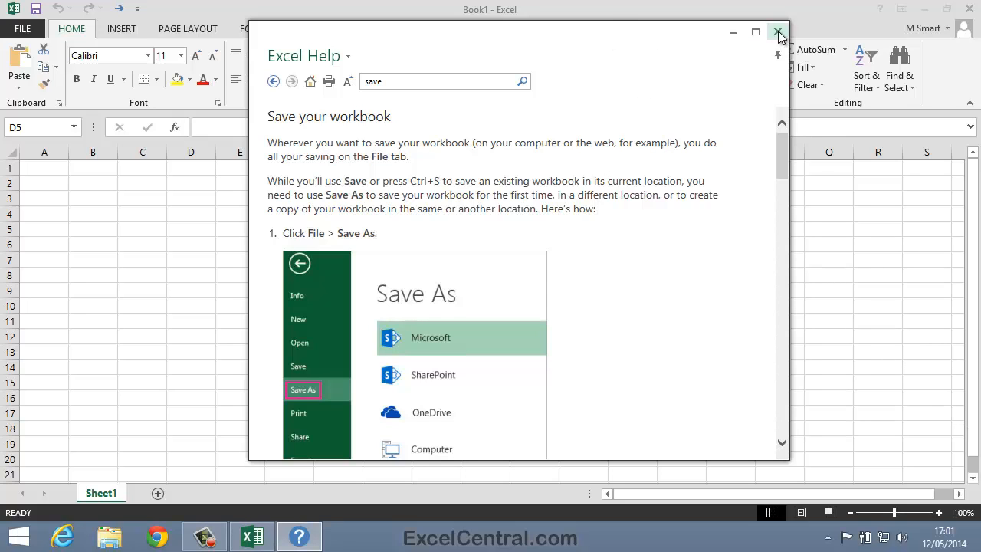
Step: Close the Excel Help window to reveal the blank workbook
click(778, 32)
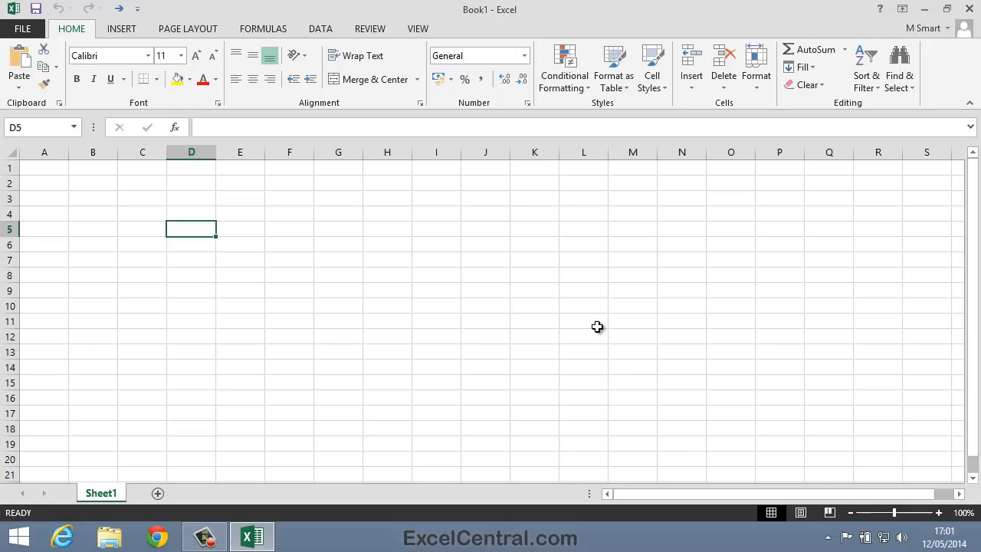
mouse_move(592, 324)
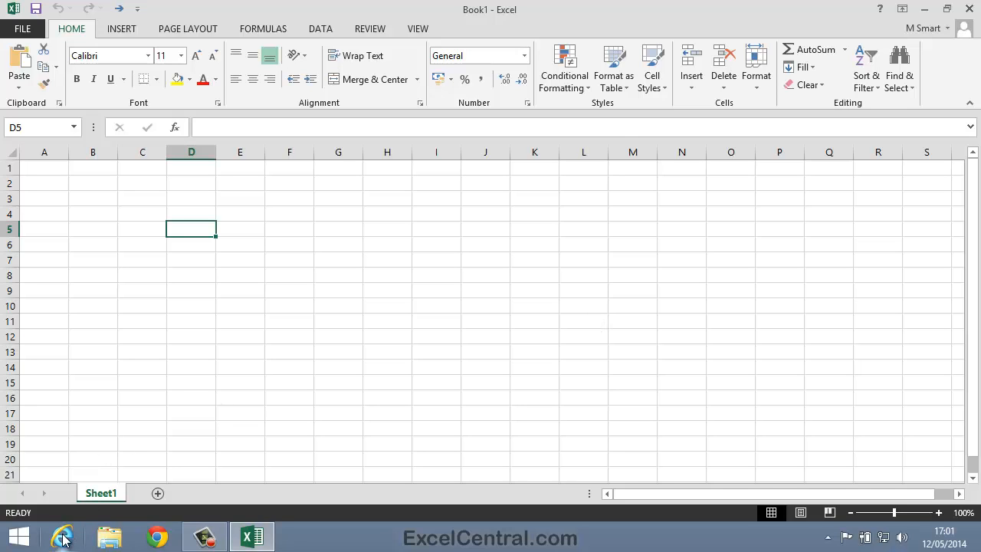
click(61, 536)
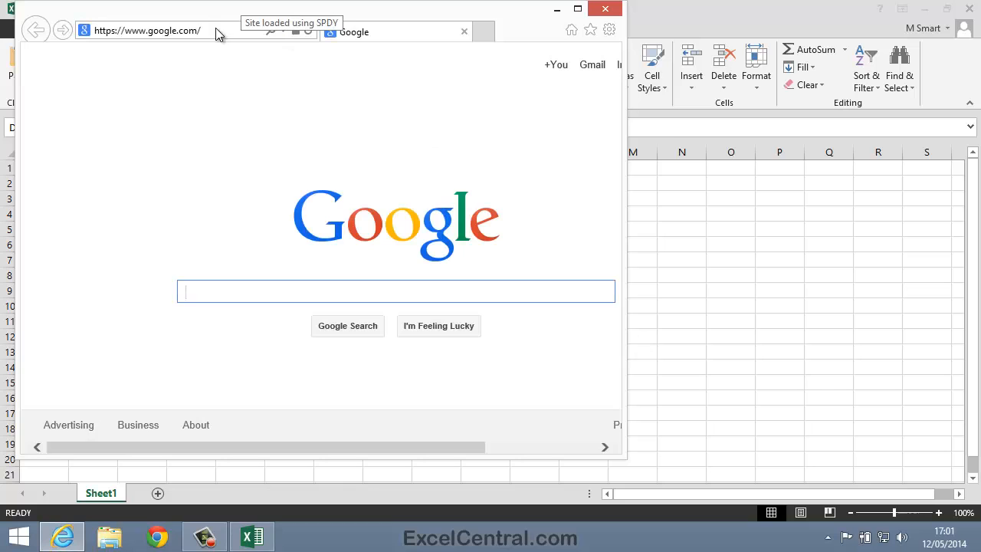
text(w)
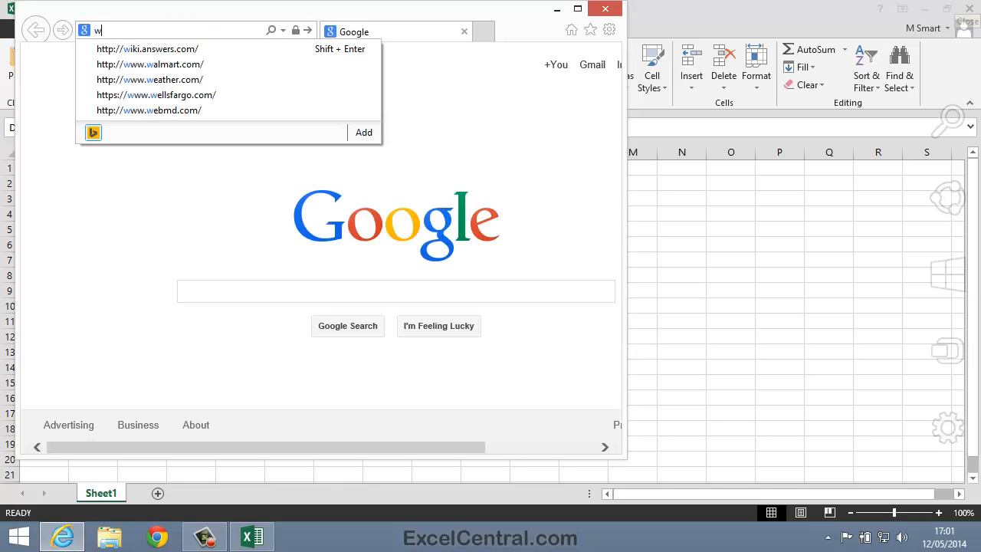
text(www.excelcentral.com/)
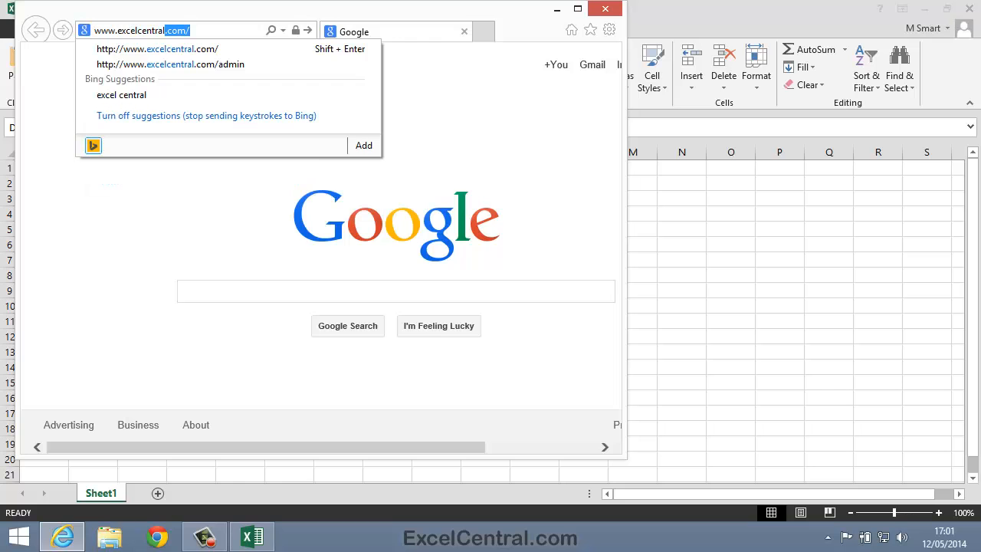
click(157, 49)
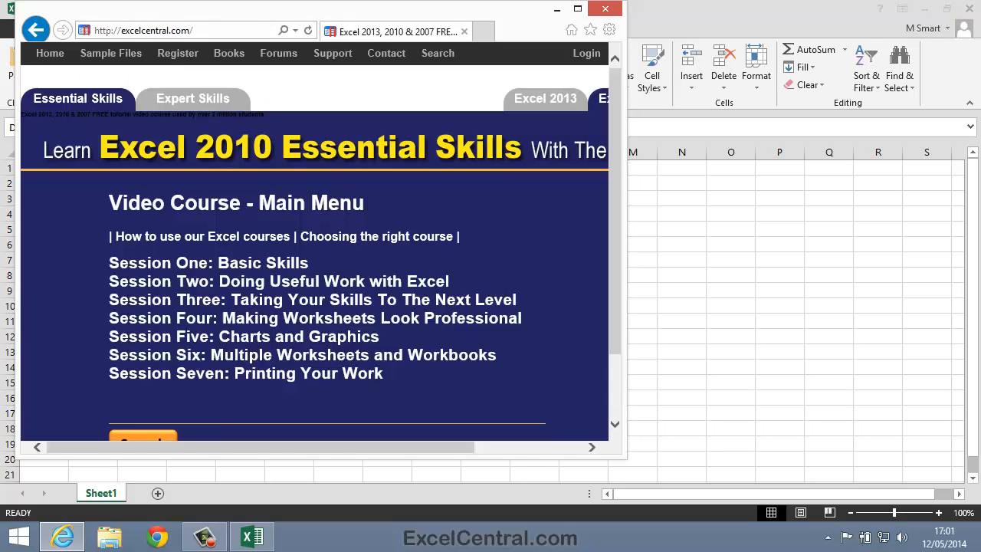
click(577, 9)
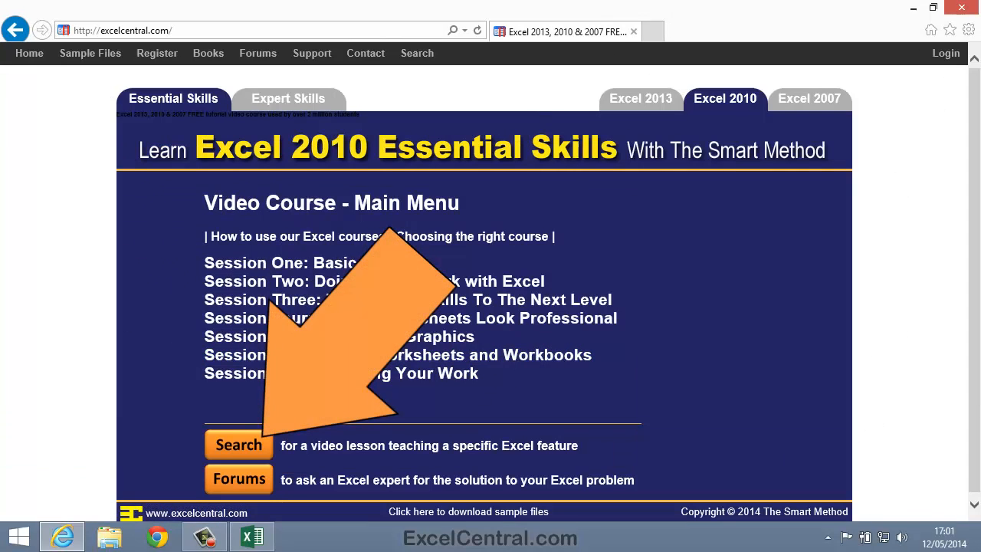
Step: Open the ExcelCentral video lesson search page and enter 'save'
click(238, 445)
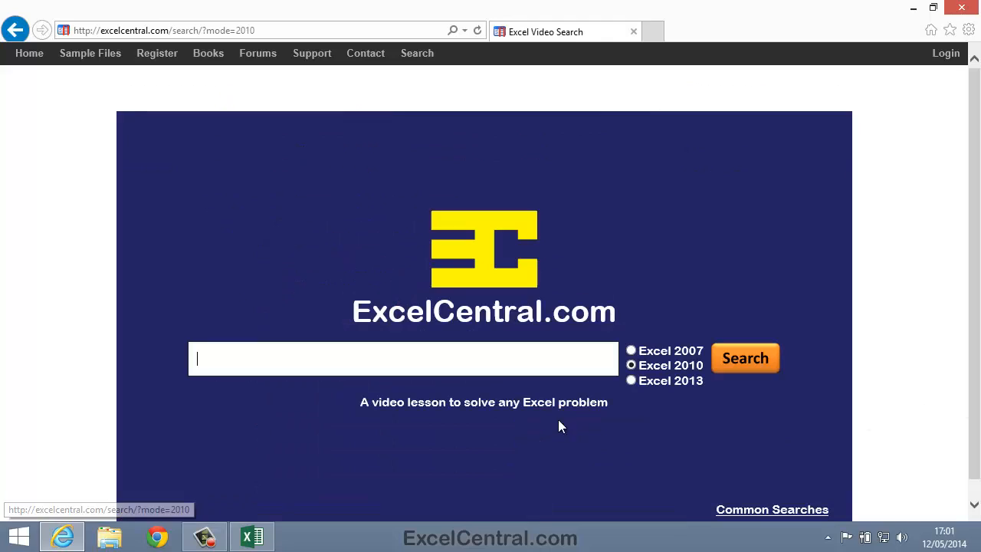
mouse_move(506, 323)
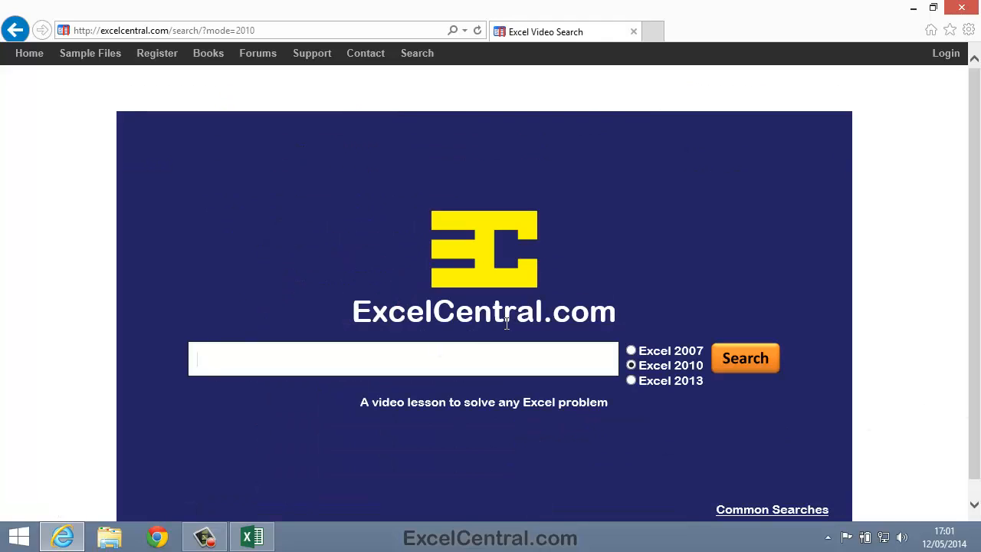
text(save)
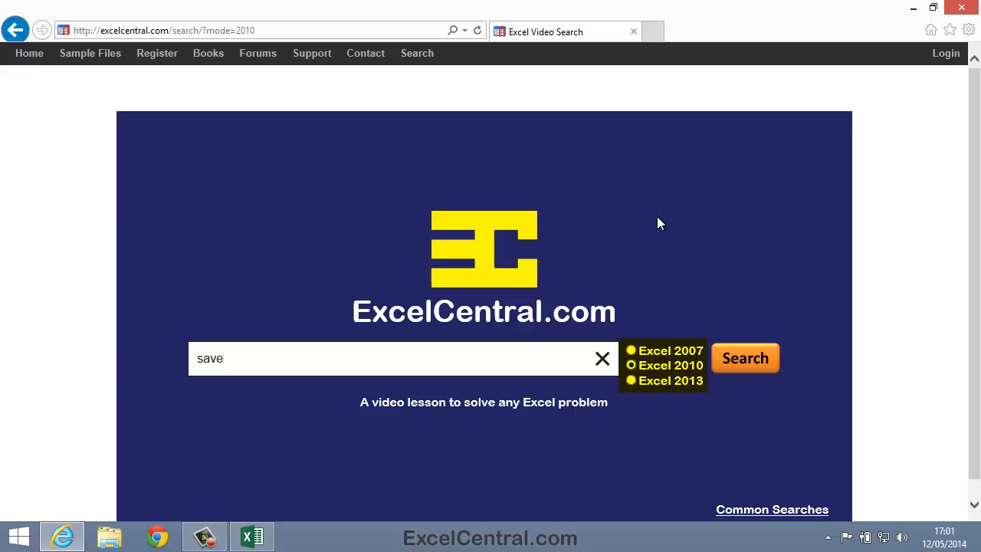
mouse_move(686, 393)
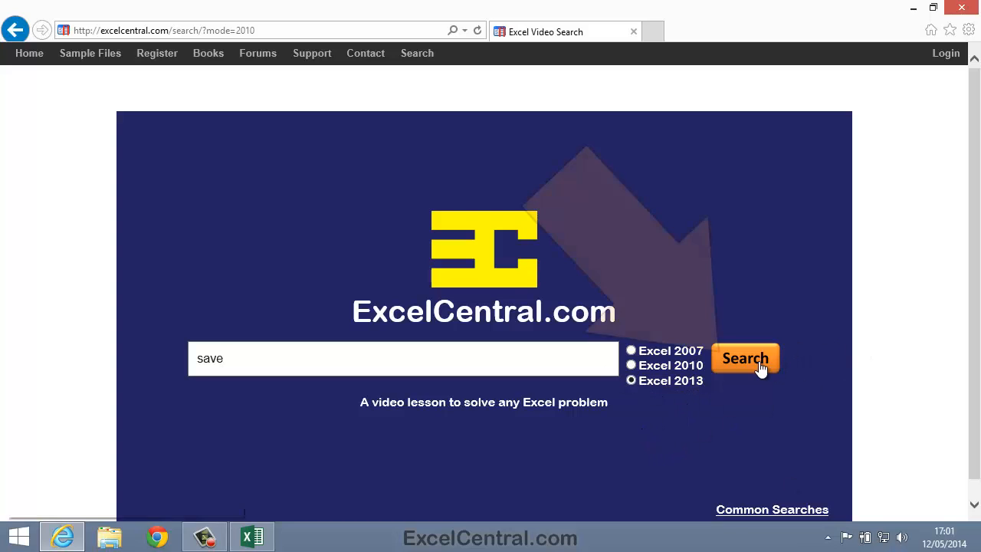
Step: Run the 'save' video lesson search and scroll through the results
click(744, 357)
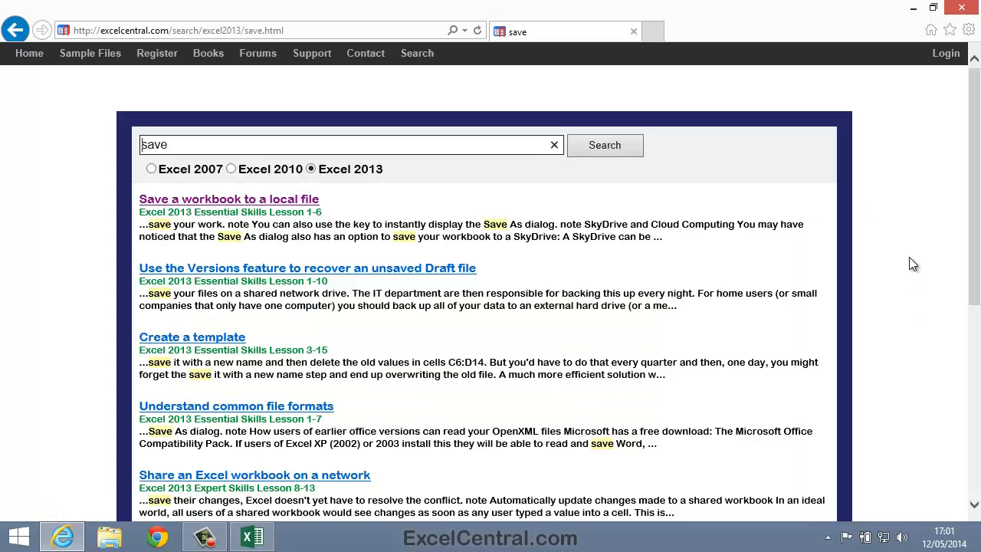
scroll(down, 3)
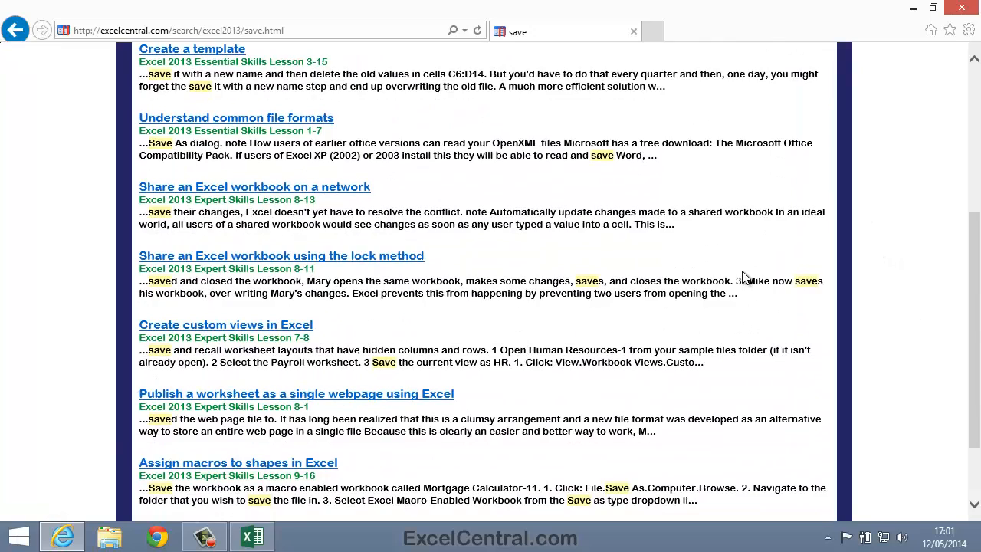
scroll(up, 3)
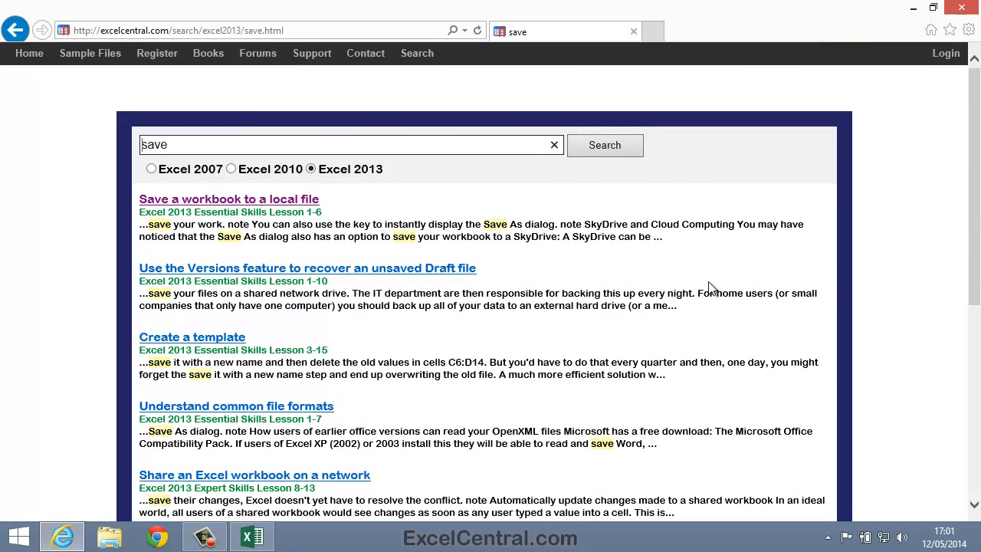
mouse_move(712, 275)
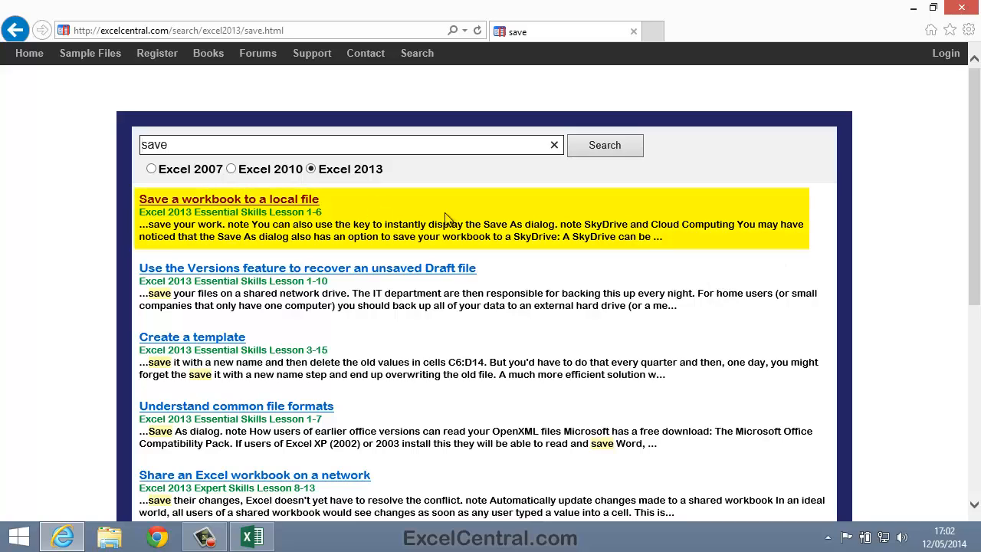
mouse_move(580, 268)
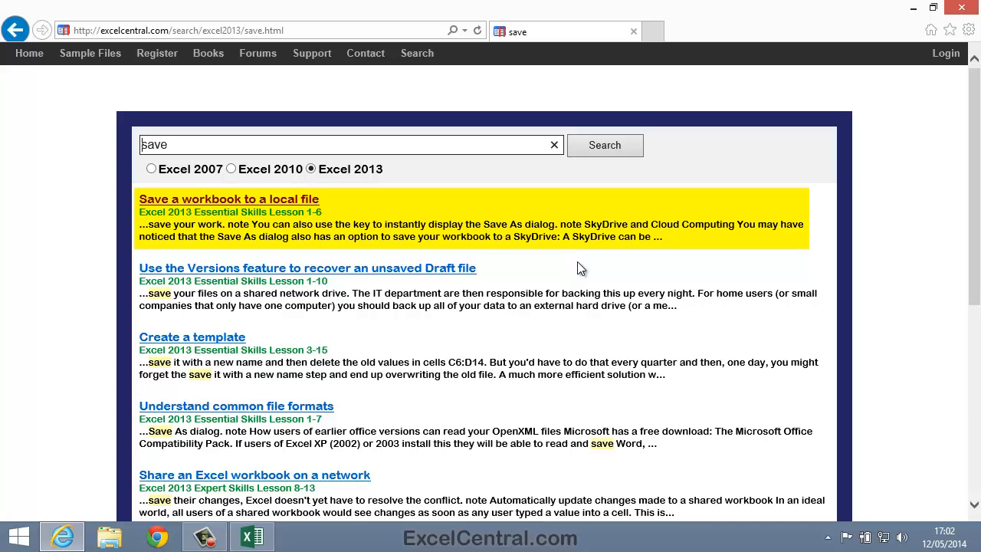
mouse_move(534, 207)
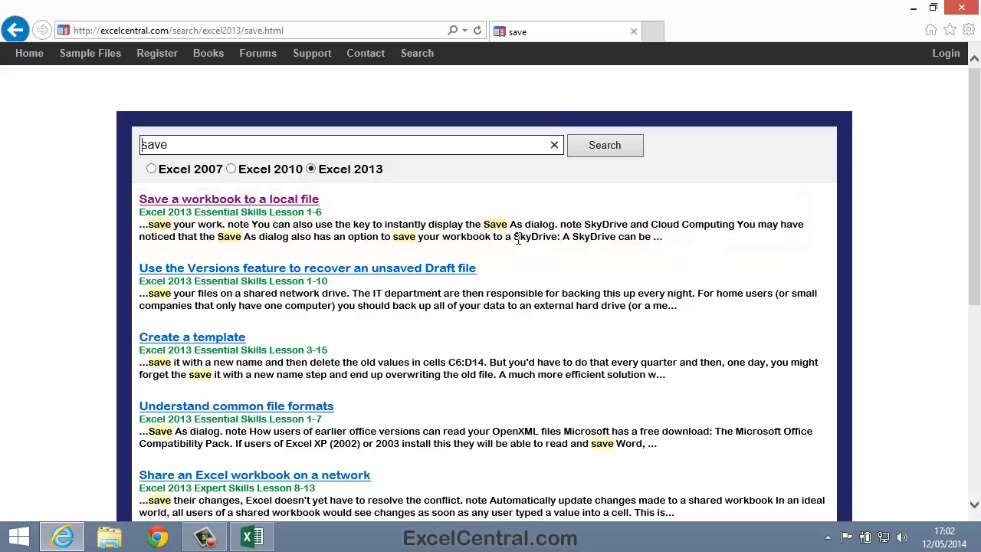
mouse_move(612, 235)
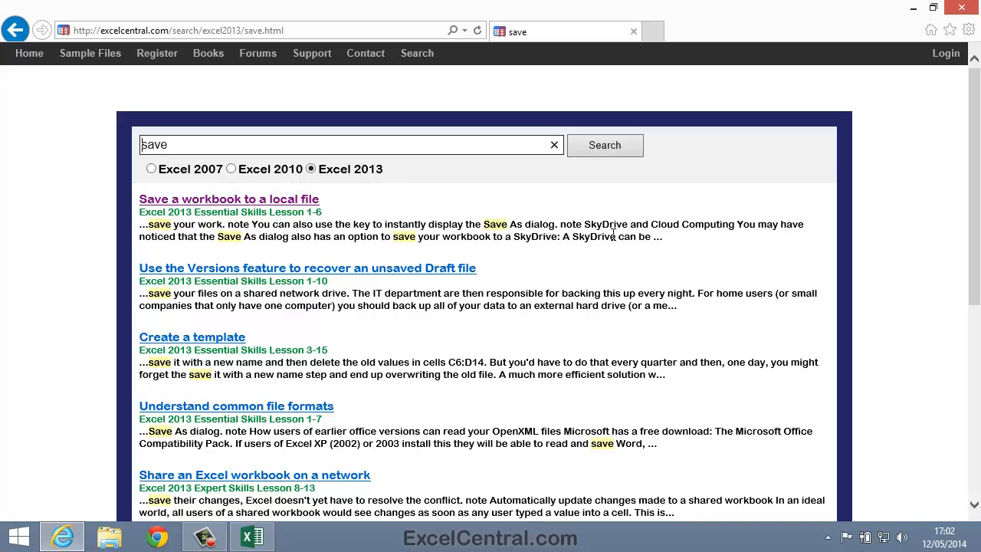
mouse_move(618, 259)
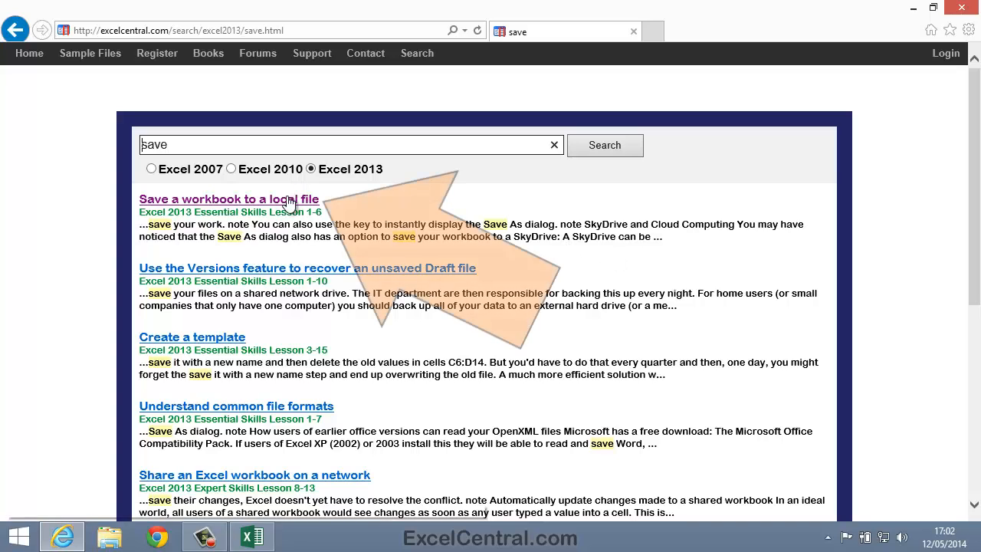
Step: Open the 'Save a workbook to a local file' lesson from the results
click(228, 199)
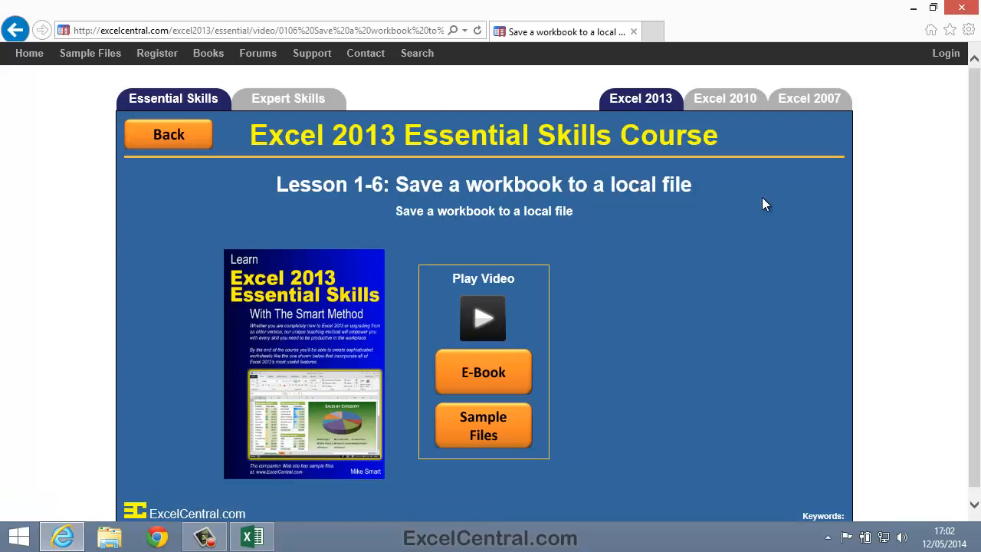
mouse_move(751, 205)
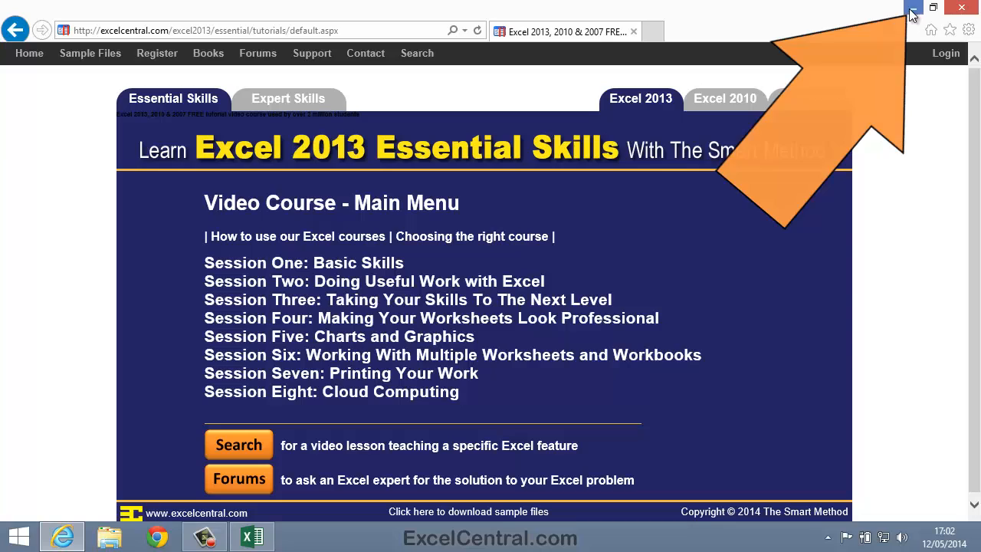
click(911, 13)
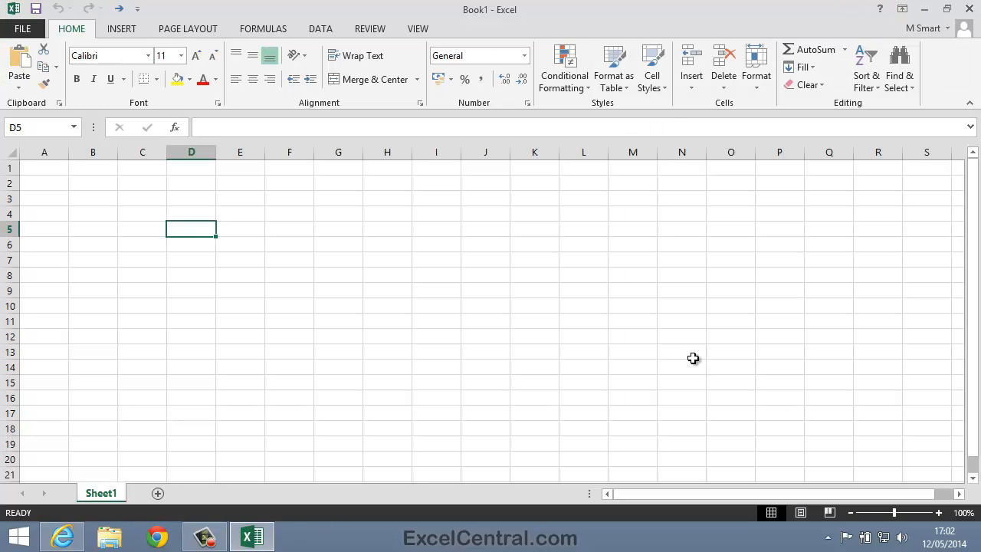
mouse_move(679, 379)
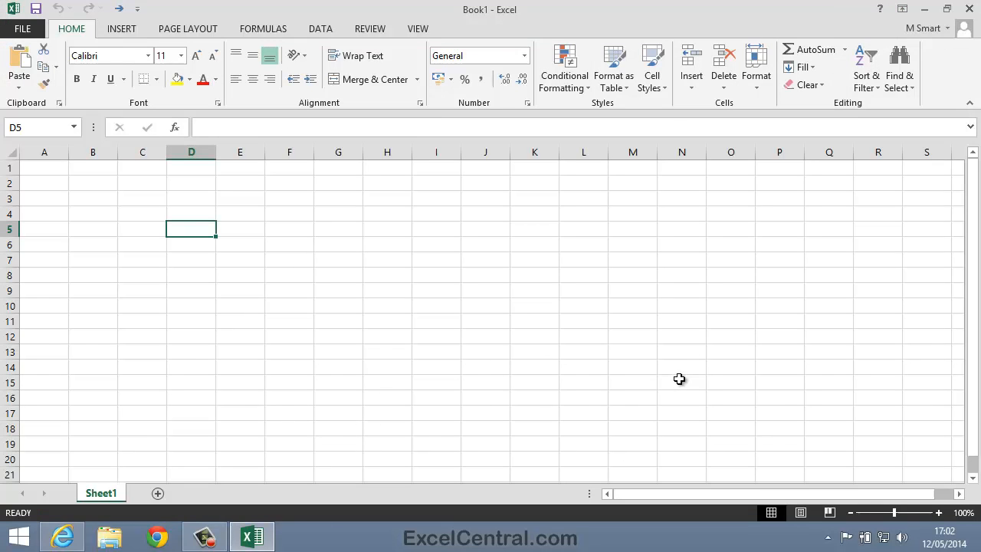
mouse_move(563, 364)
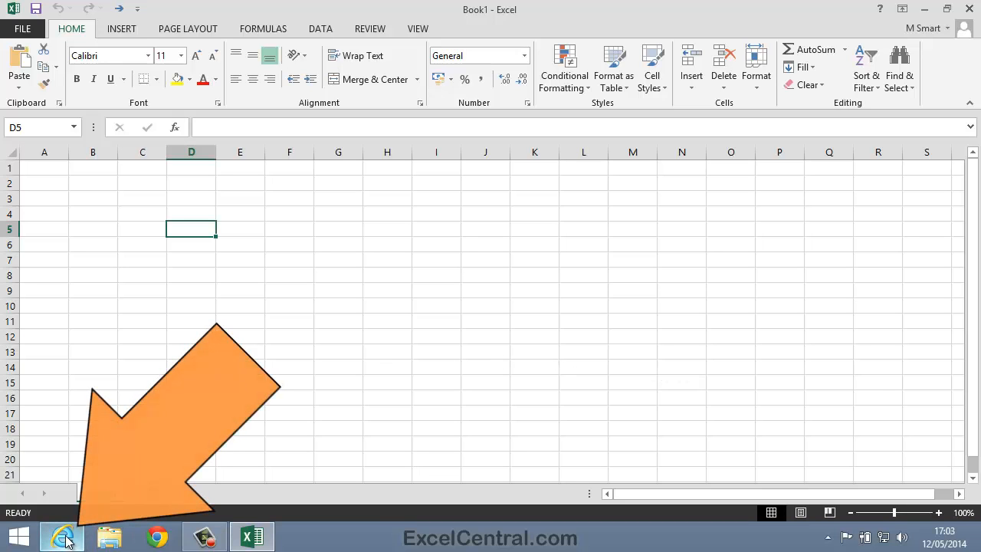
click(61, 536)
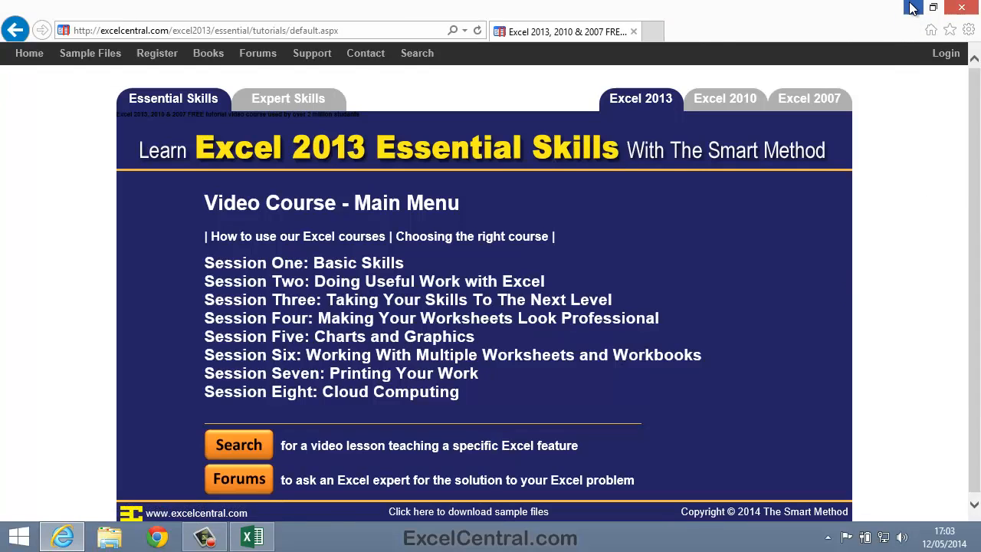
click(251, 537)
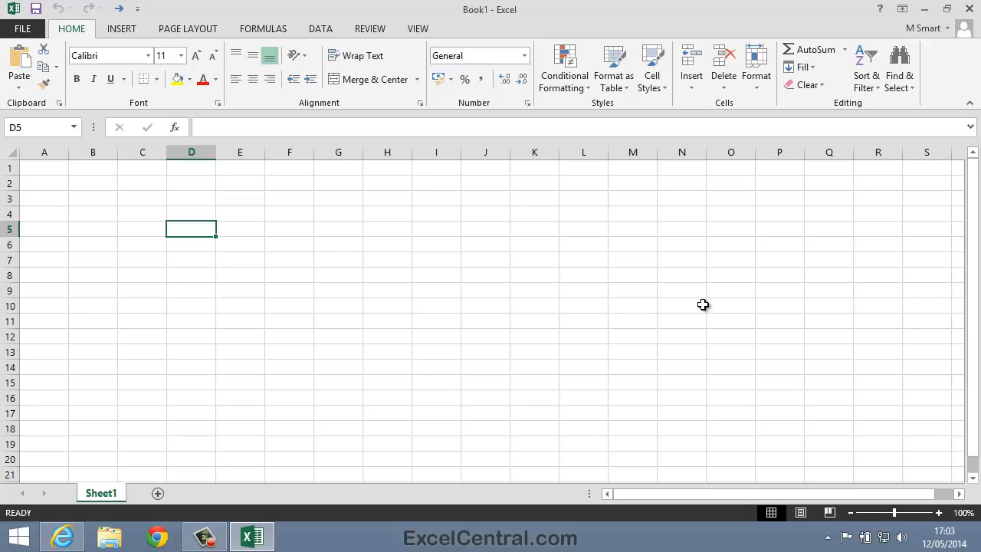
mouse_move(151, 469)
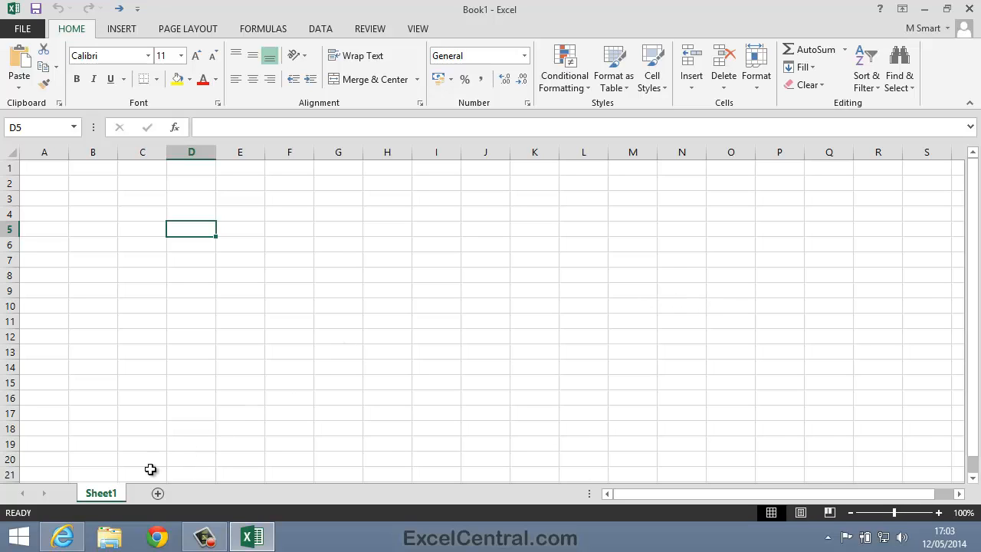
Step: Restore Internet Explorer from the taskbar and open the ExcelCentral support forums
click(61, 536)
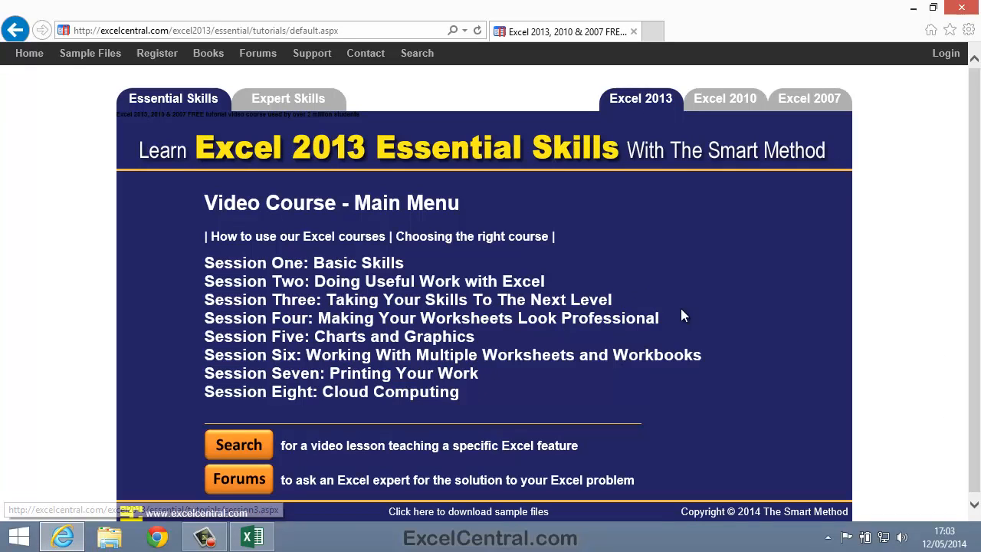
mouse_move(877, 308)
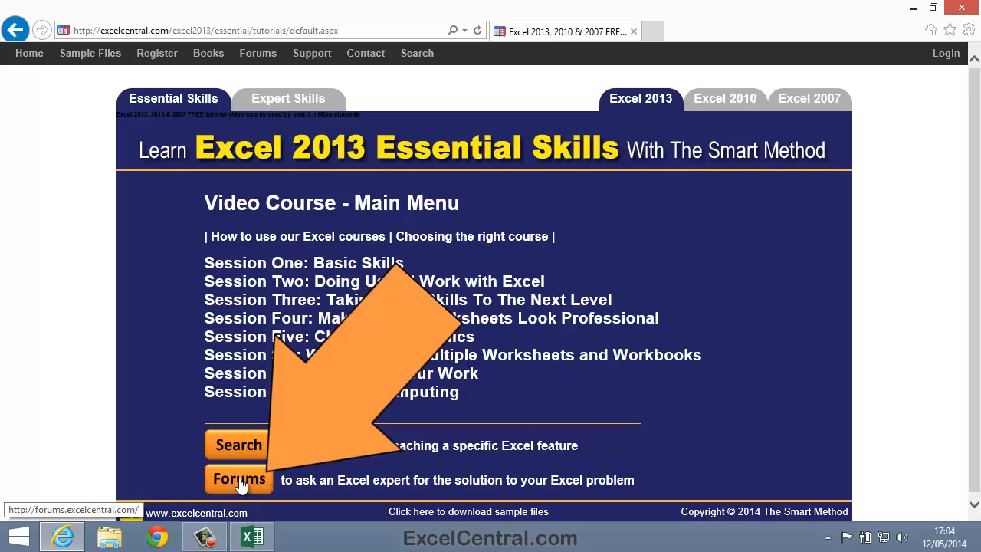
mouse_move(238, 480)
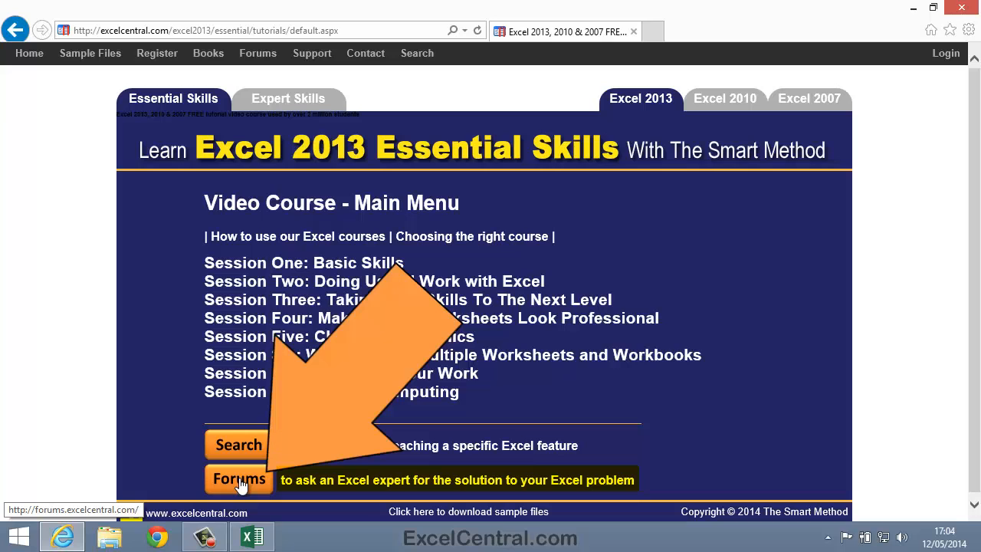
click(239, 479)
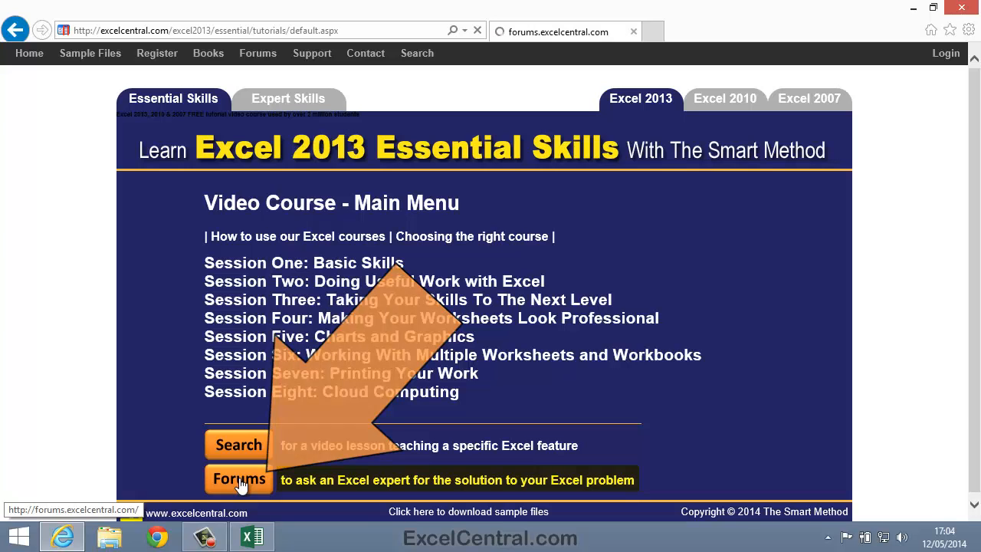
Step: Open the General Excel Problems and Solutions forum and scroll to the Adding "+" topic
click(238, 479)
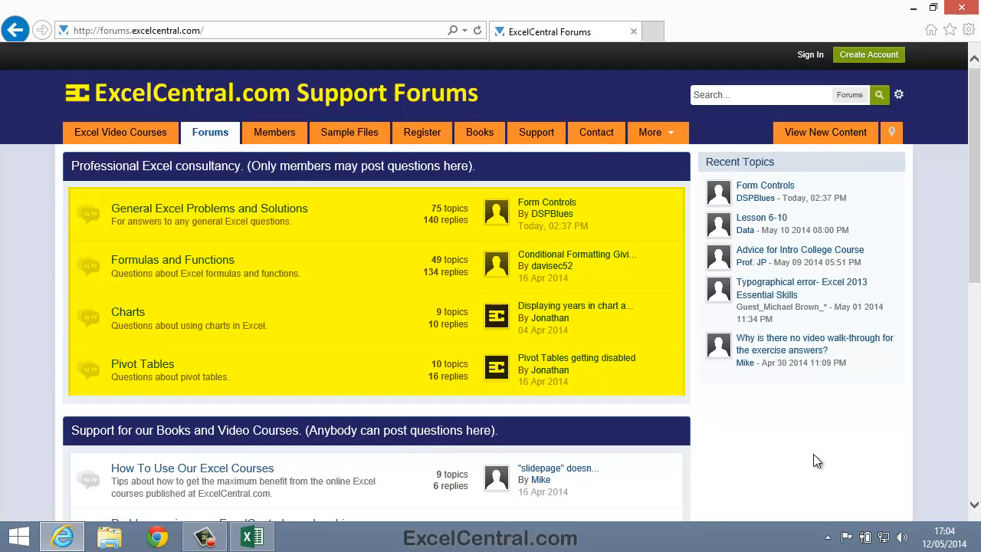
mouse_move(813, 457)
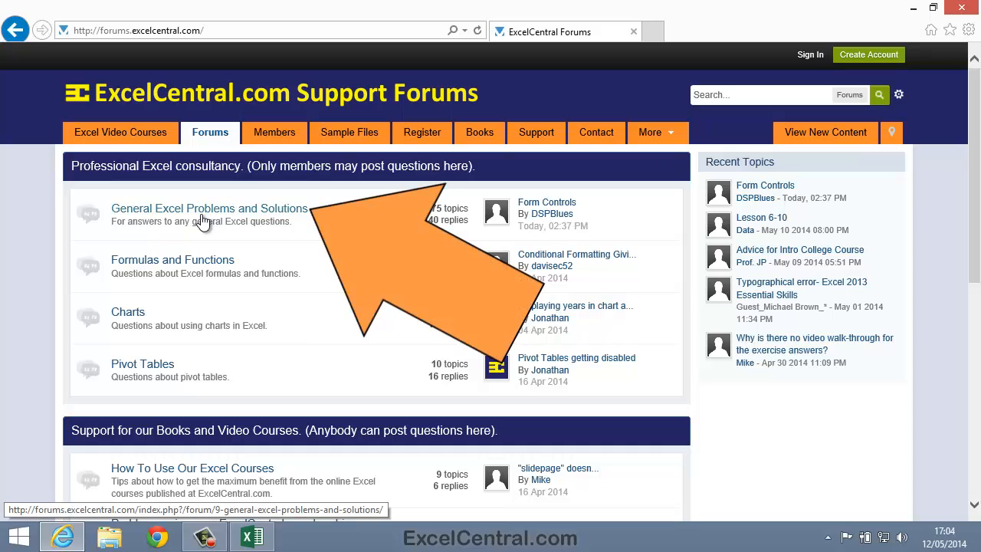
click(210, 207)
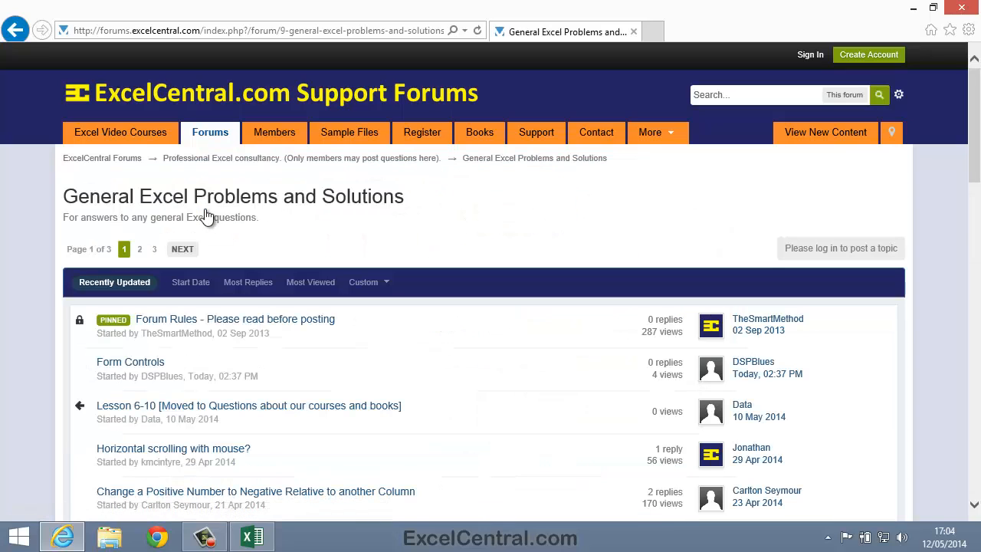
scroll(down, 3)
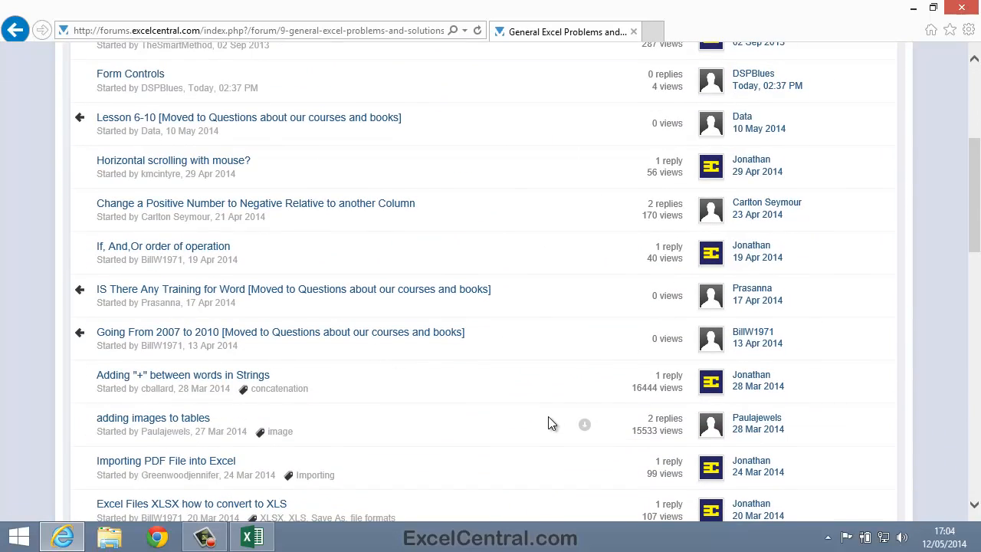
scroll(down, 3)
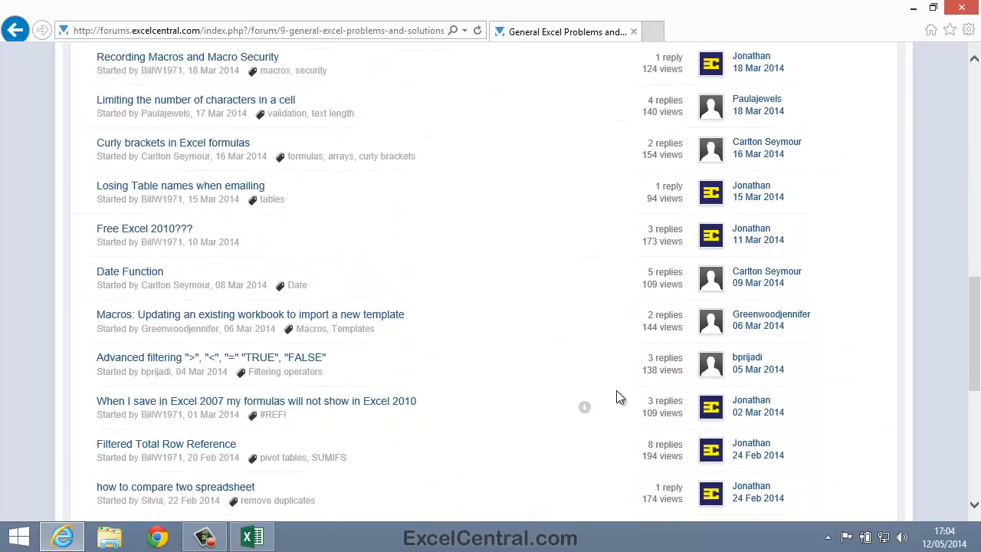
scroll(up, 3)
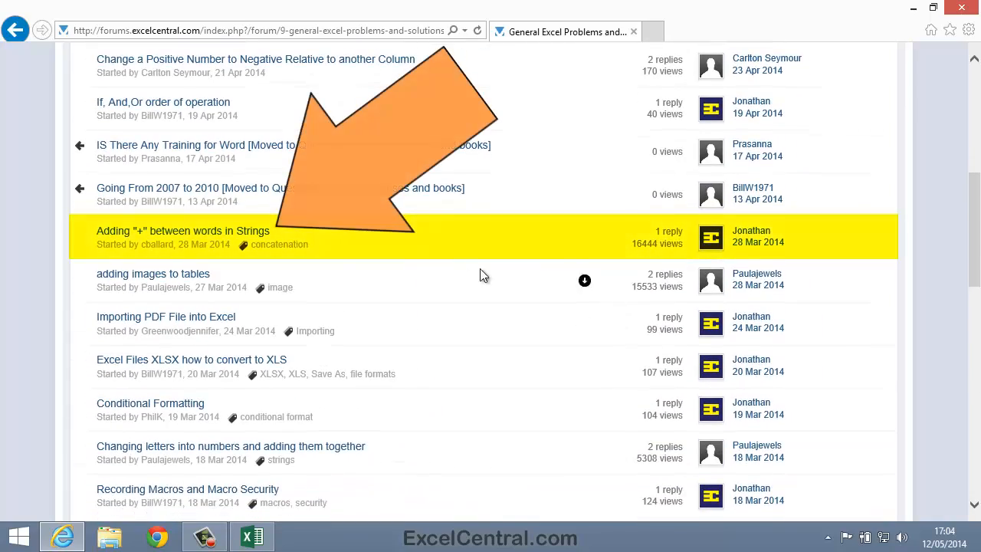
mouse_move(360, 247)
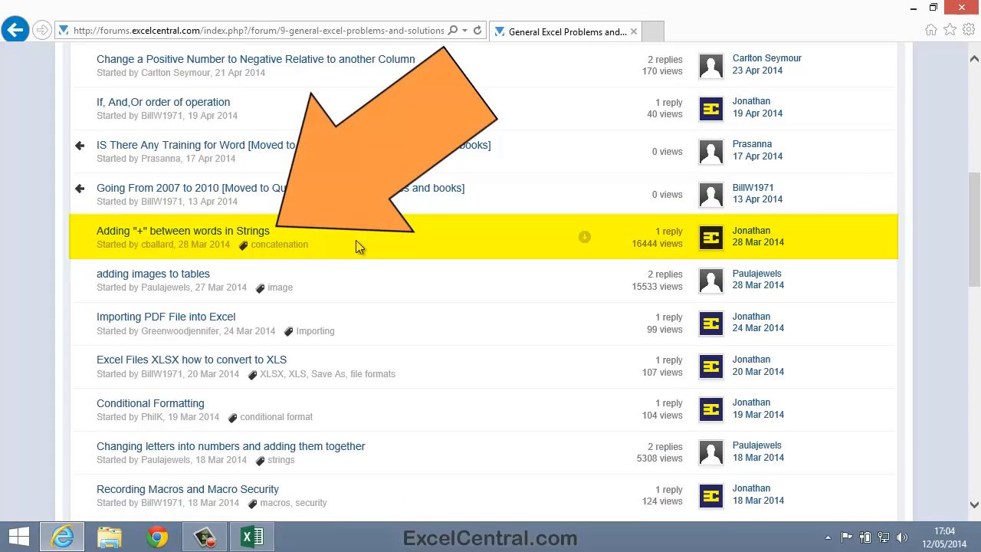
mouse_move(419, 299)
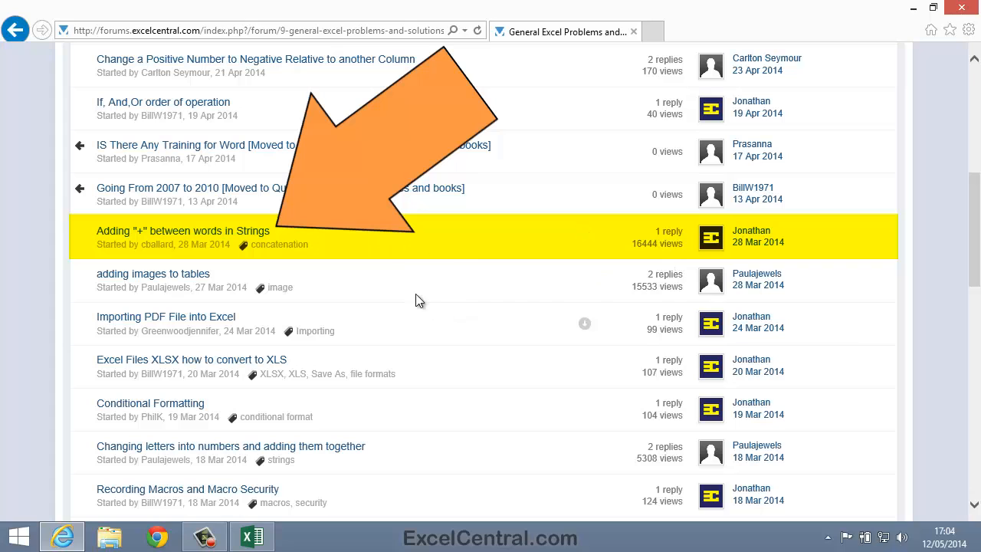
mouse_move(268, 232)
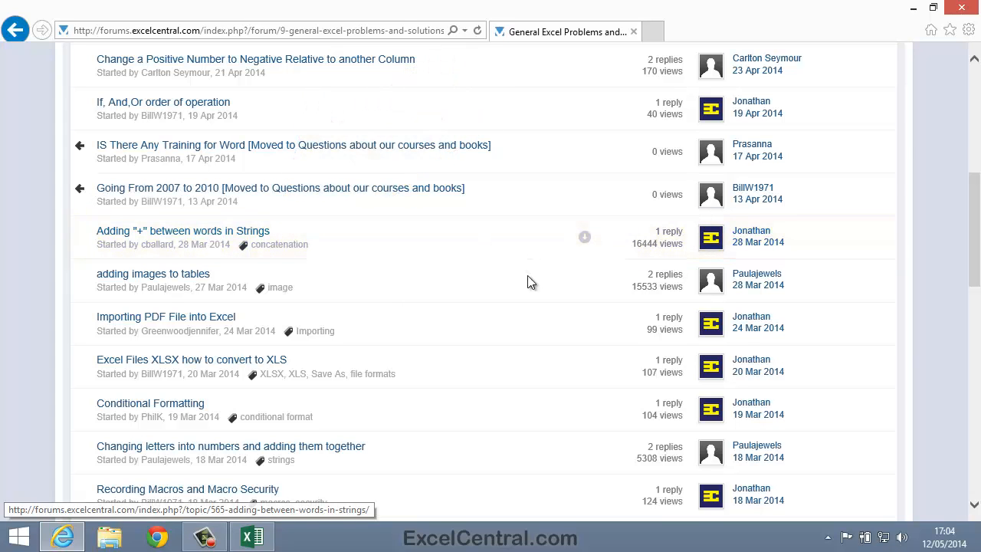
Step: Read the Adding "+" topic's concatenation answer, then minimise Internet Explorer to reveal the blank workbook
click(183, 231)
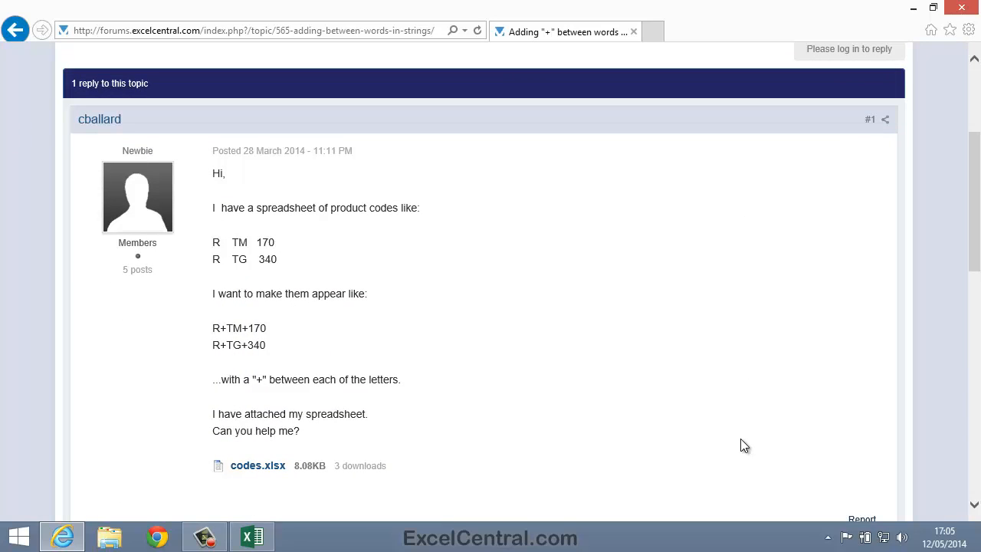
mouse_move(665, 367)
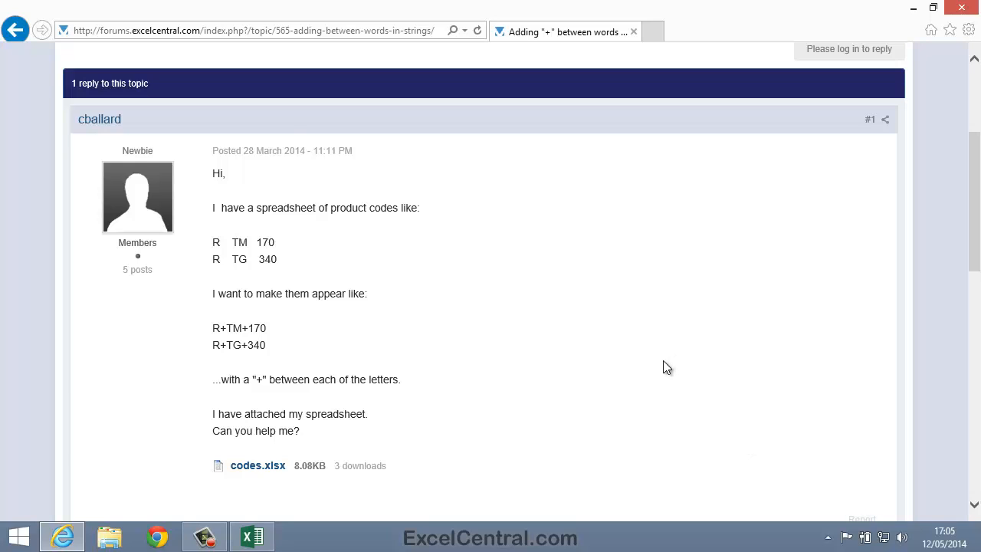
scroll(down, 3)
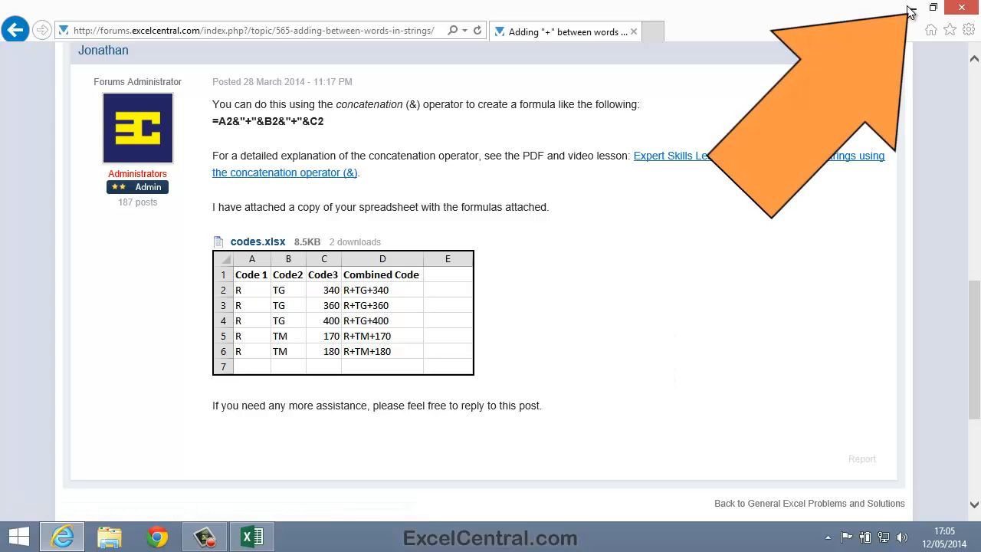
mouse_move(933, 7)
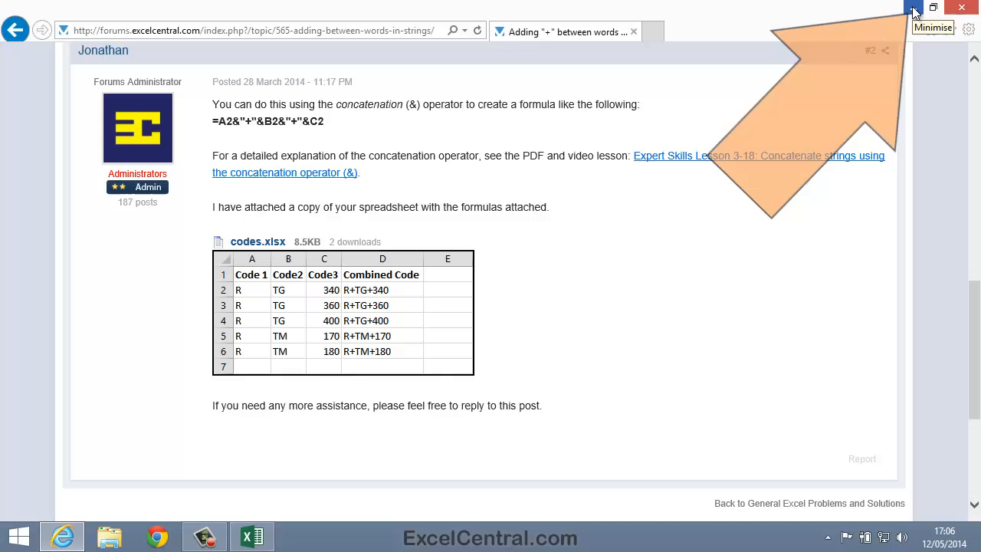
click(912, 11)
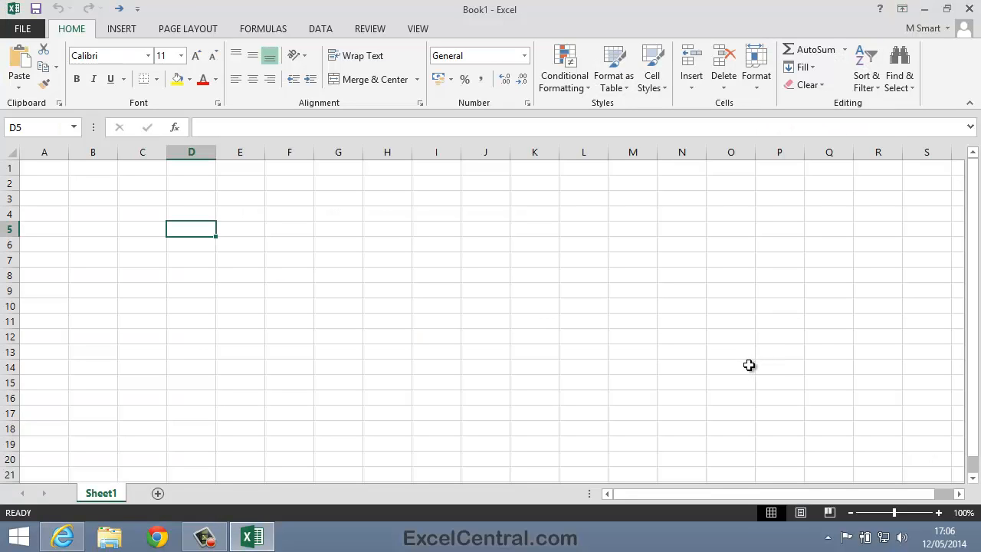